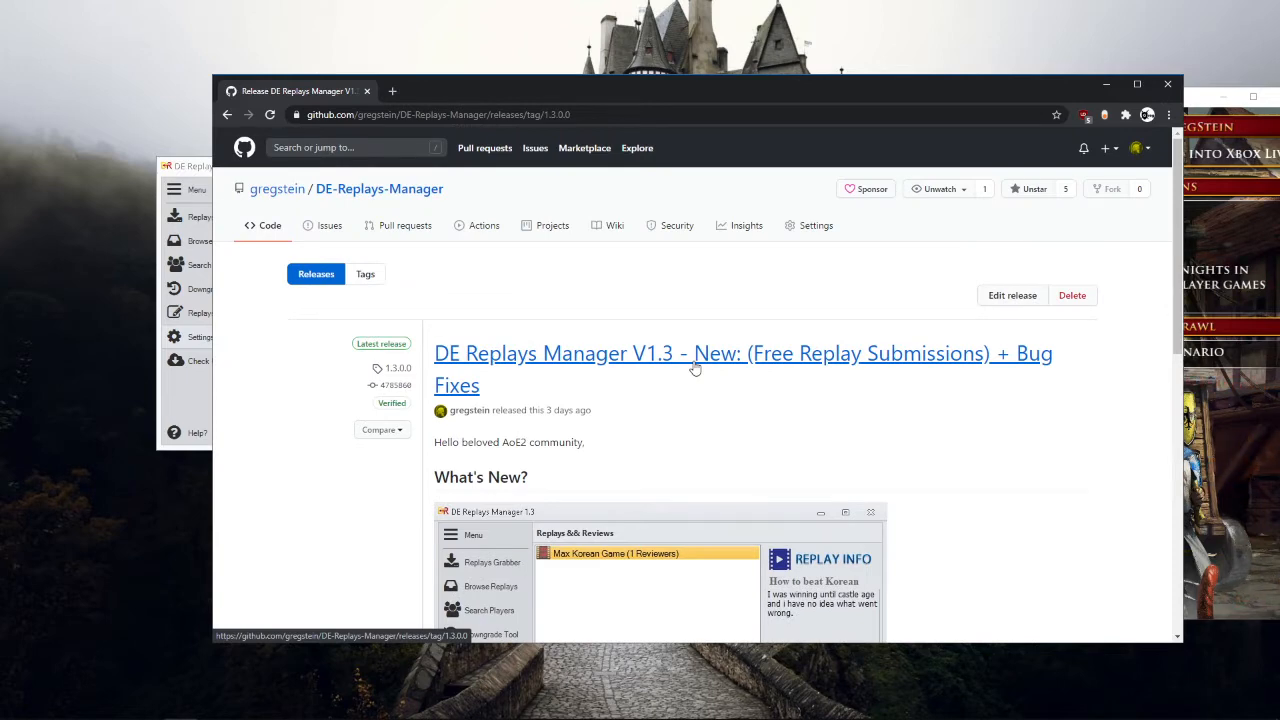
{"action": "mouse_move", "coordinate": [628, 94]}
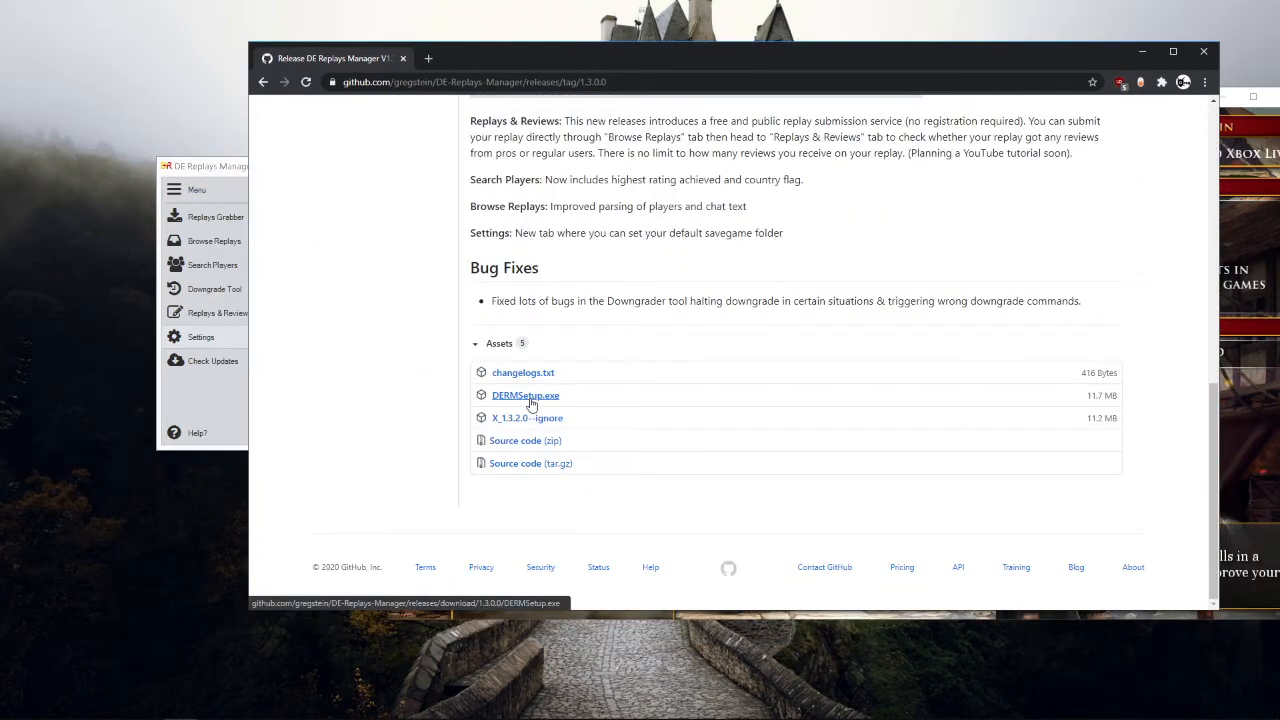
Download DERMSetup.exe from the V1.3 release assets so the updater launches
{"action": "left_click", "coordinate": [213, 361]}
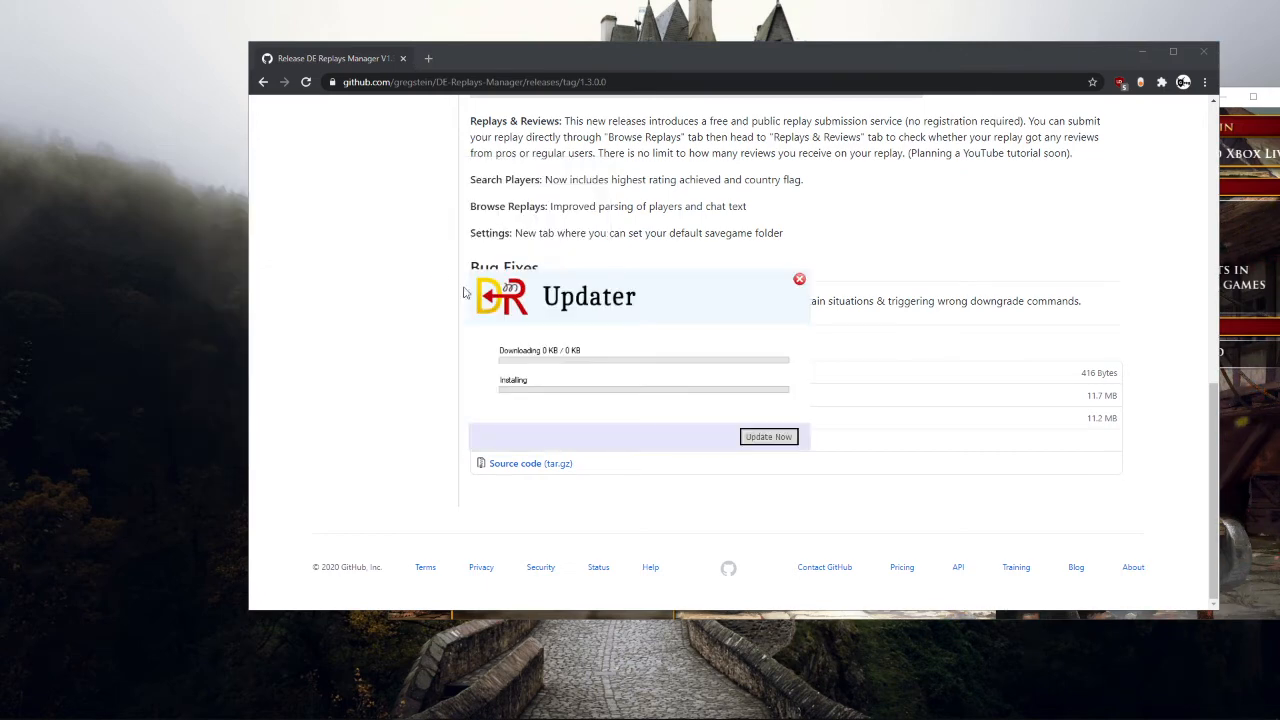
{"action": "mouse_move", "coordinate": [647, 290]}
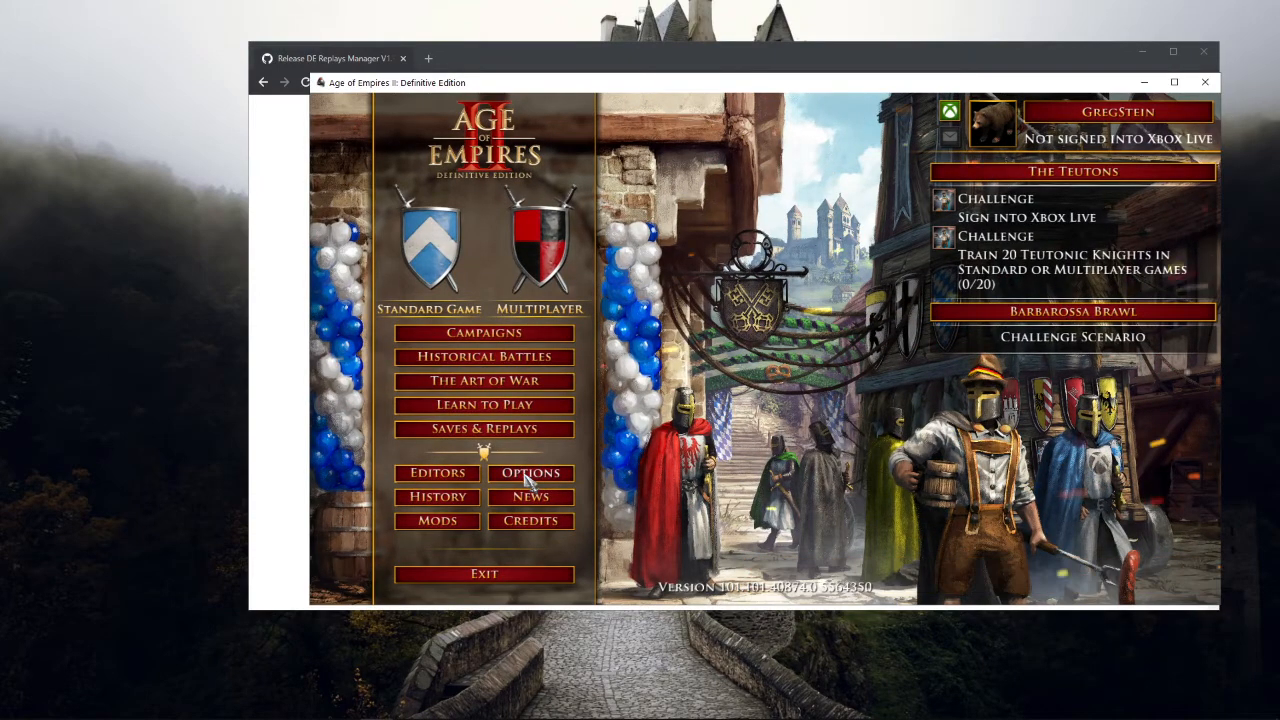
Rename the current hotkey profile to GregSteinAcc and save the options, returning to the menu
{"action": "left_click", "coordinate": [531, 472]}
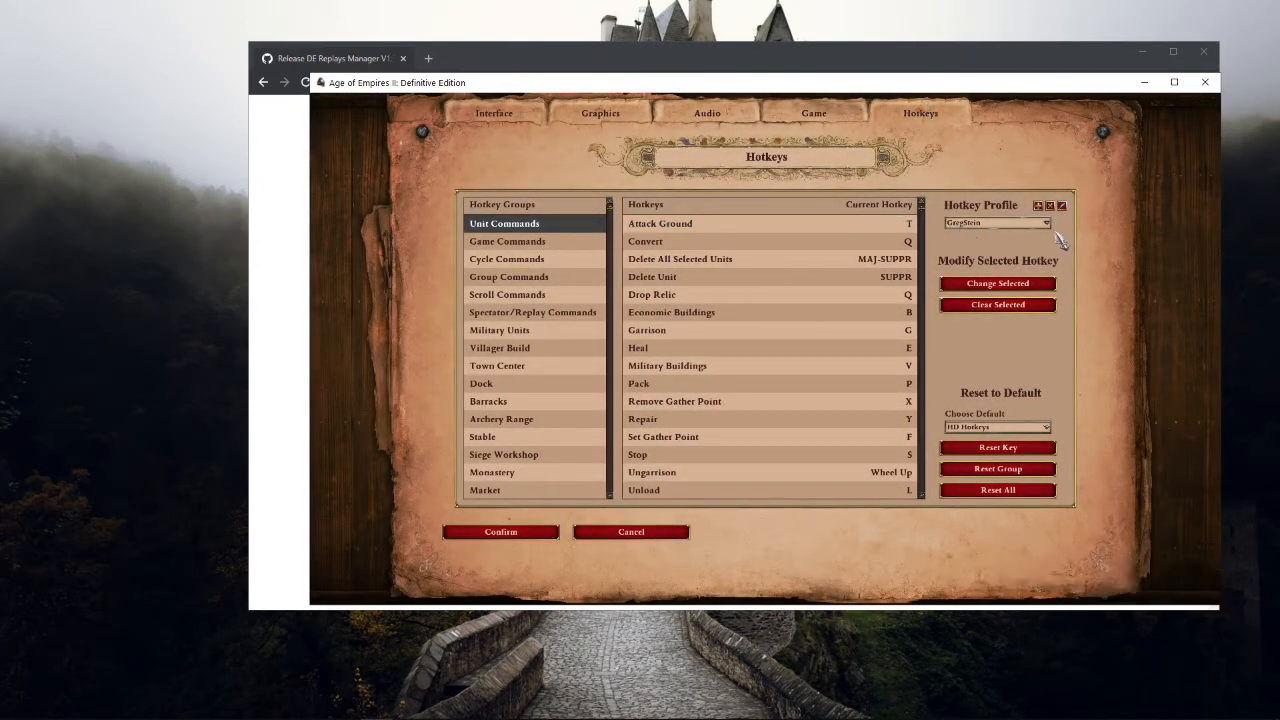
{"action": "left_click", "coordinate": [1038, 205]}
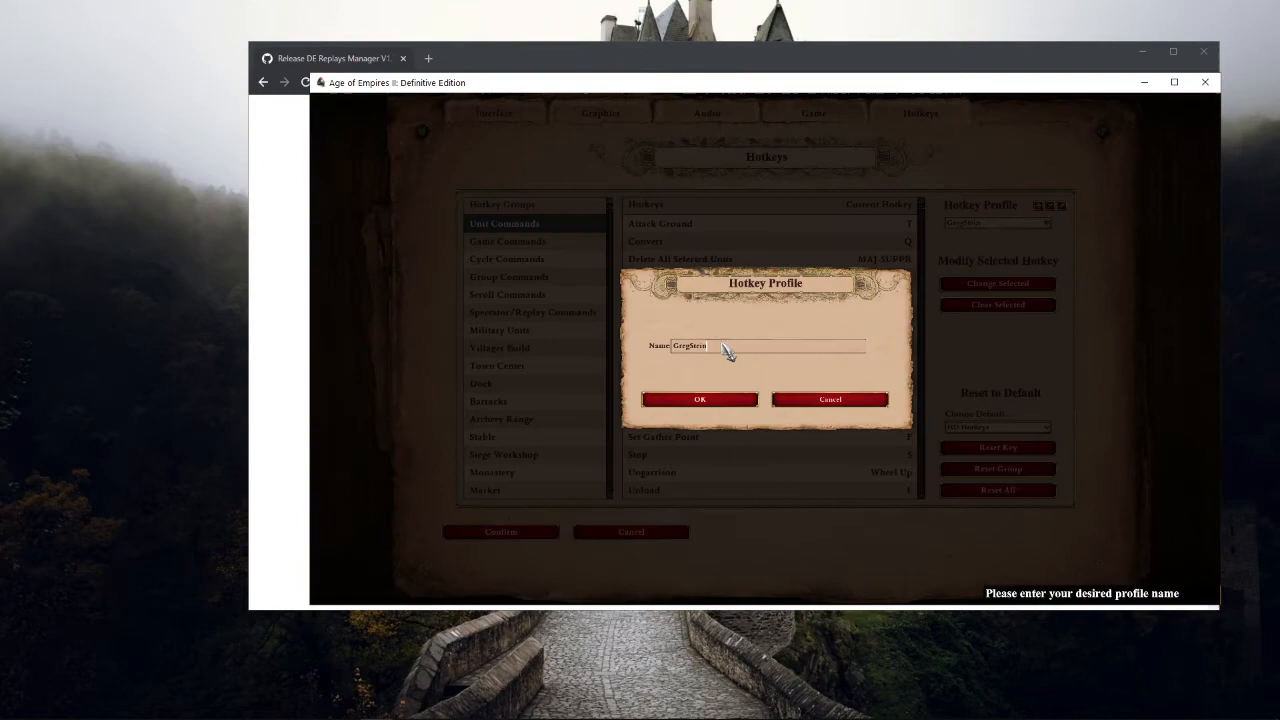
{"action": "type", "text": "A"}
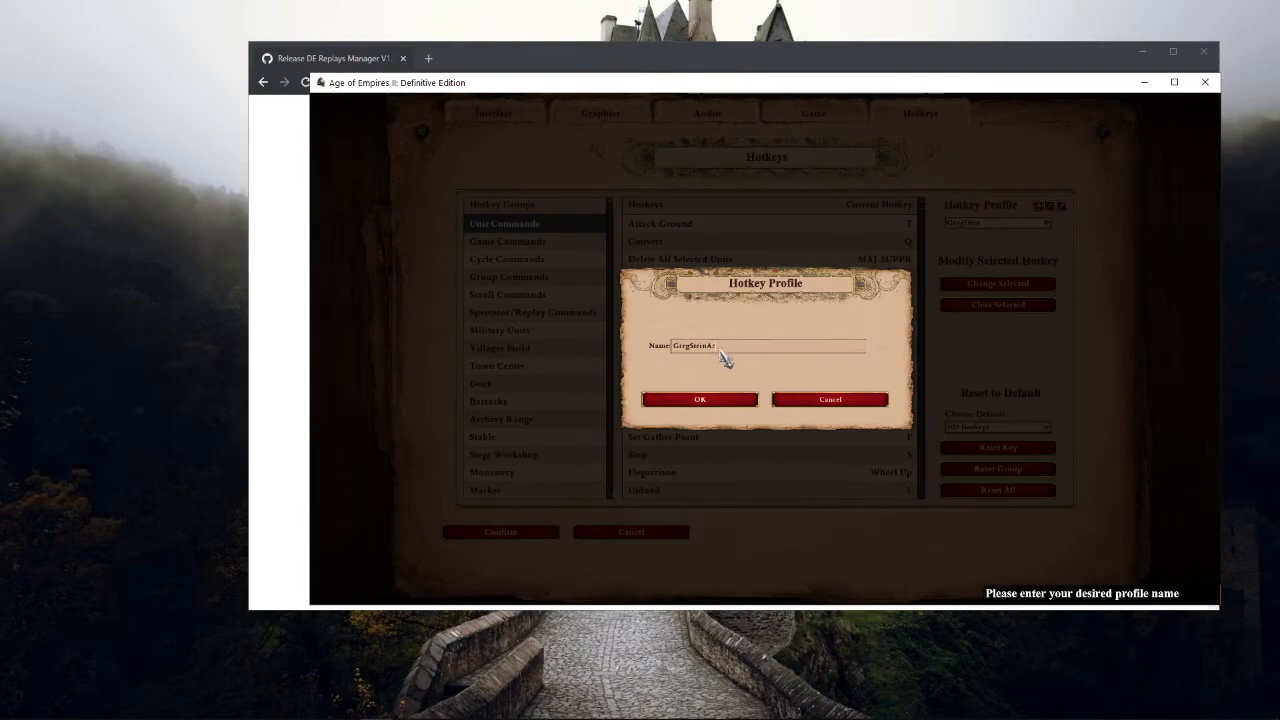
{"action": "left_click", "coordinate": [699, 399]}
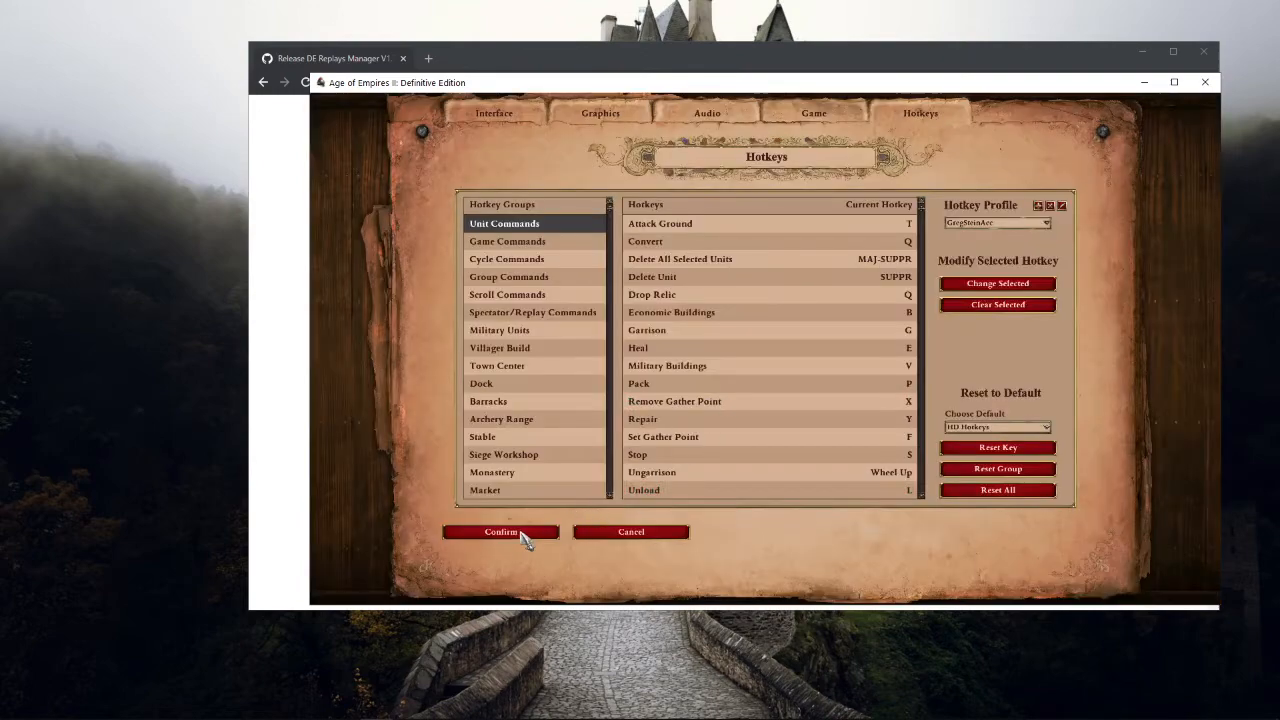
{"action": "left_click", "coordinate": [500, 531]}
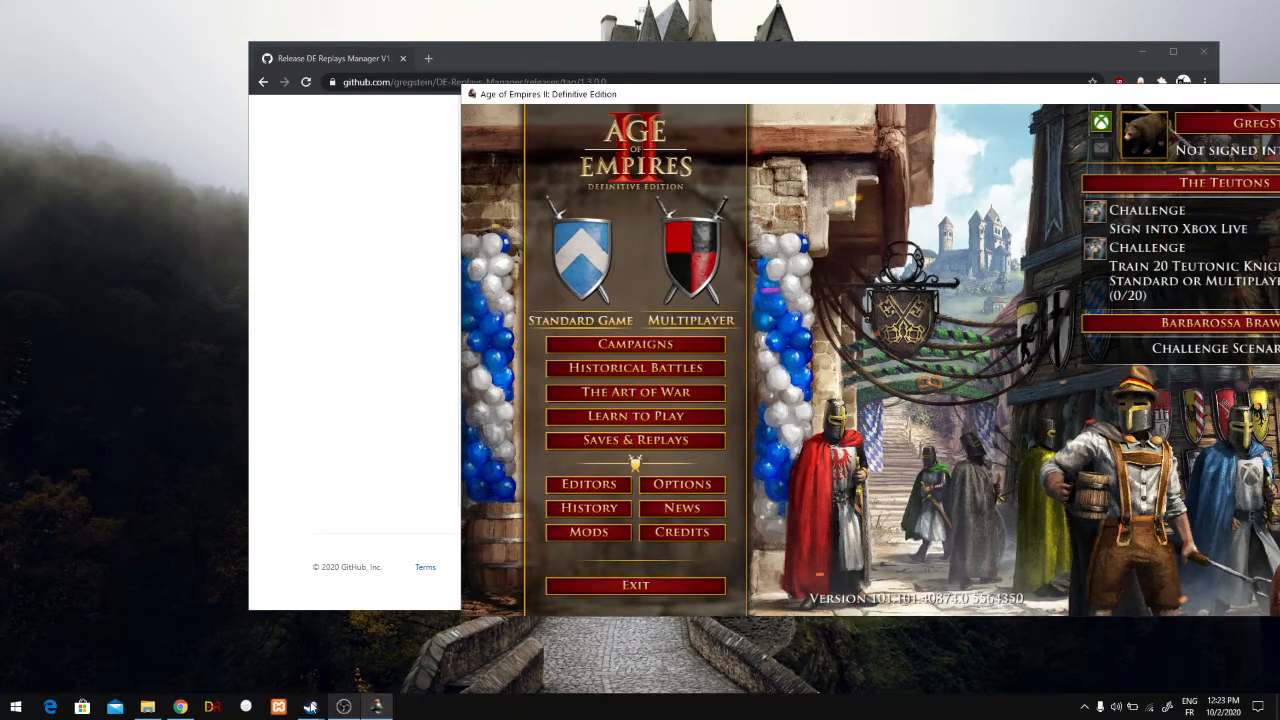
Set GregSteinAcc as the Default SaveGame profile in DE Replays Manager settings
{"action": "left_click", "coordinate": [312, 707]}
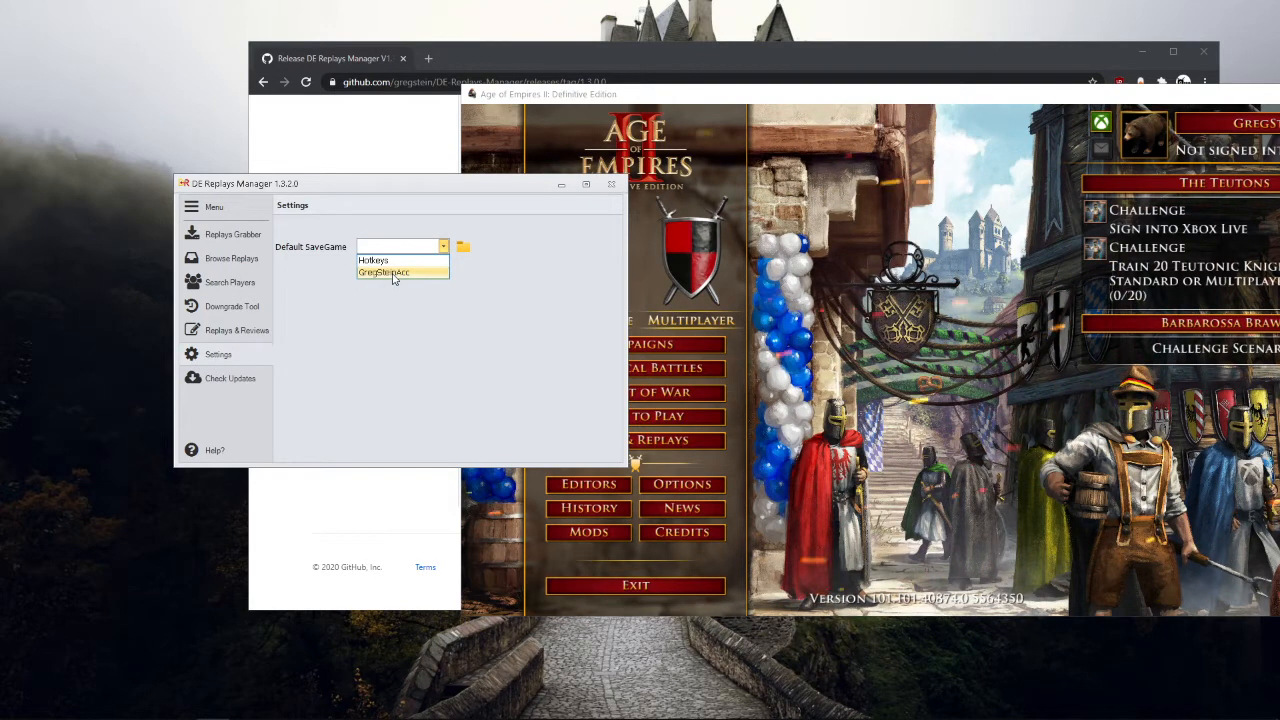
{"action": "left_click", "coordinate": [390, 273]}
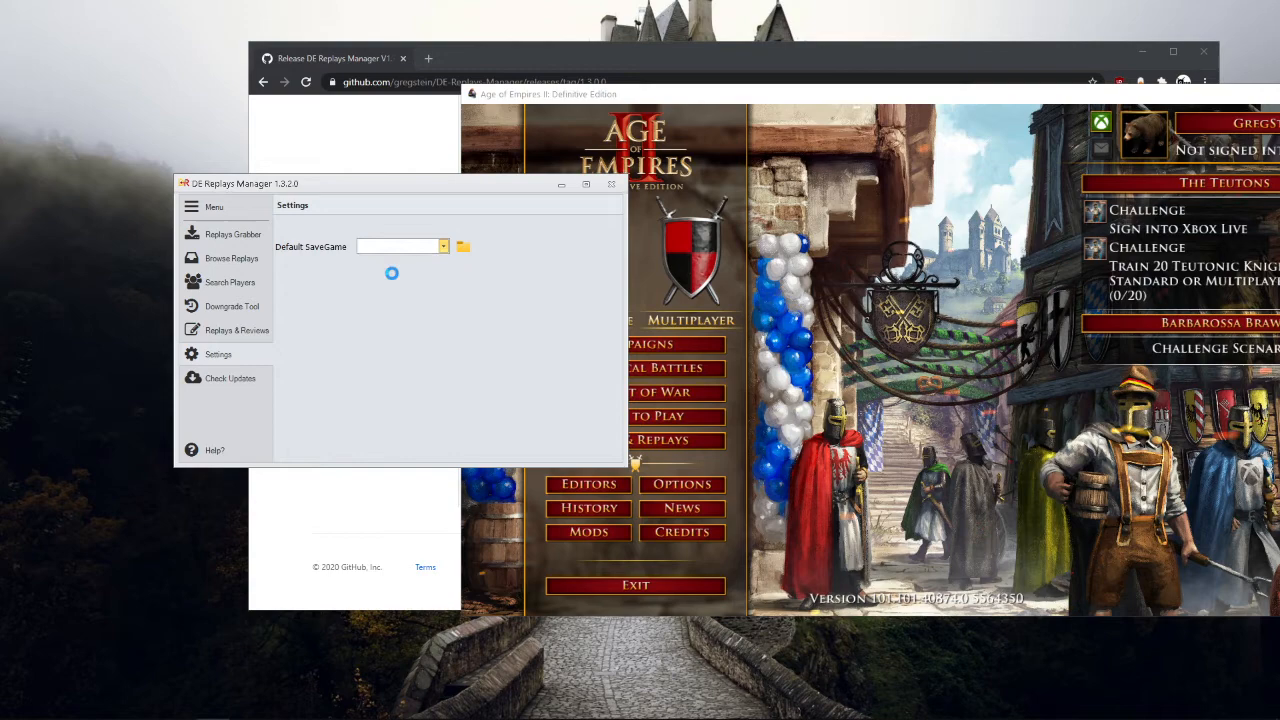
{"action": "left_click", "coordinate": [398, 246]}
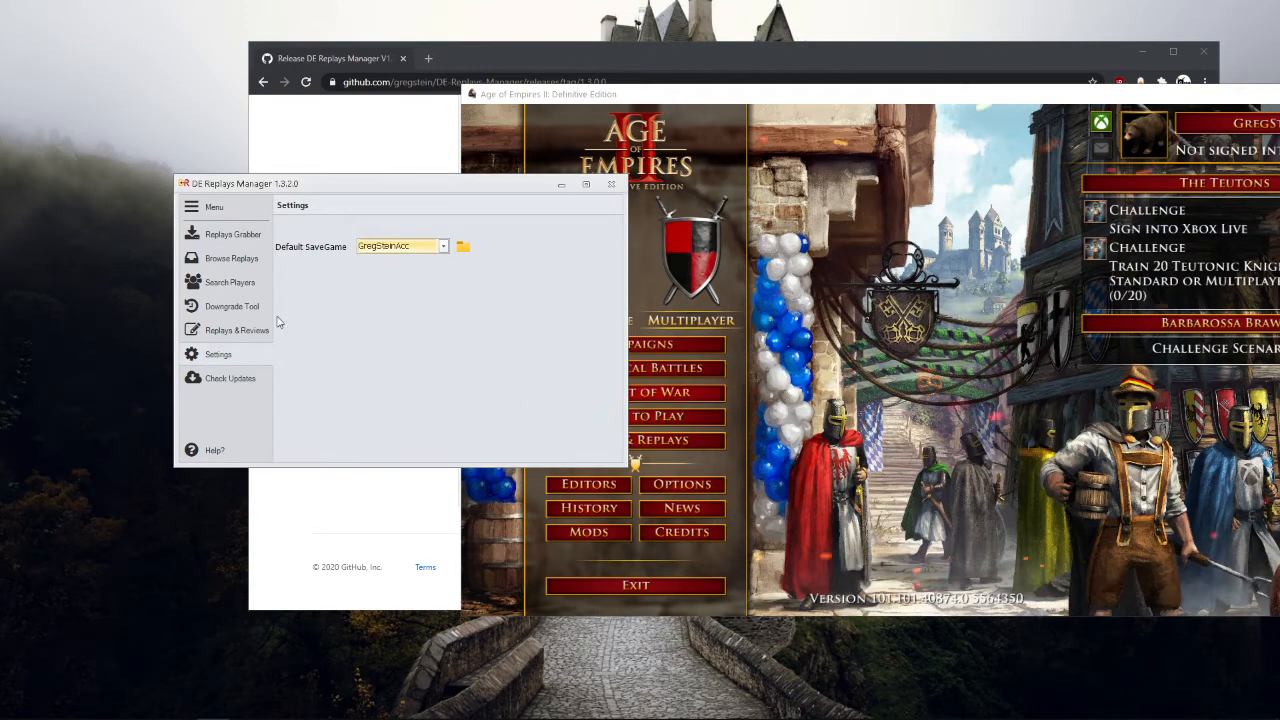
Browse replays, select 'How to beat briton early aggression', and cancel a rename
{"action": "left_click", "coordinate": [231, 258]}
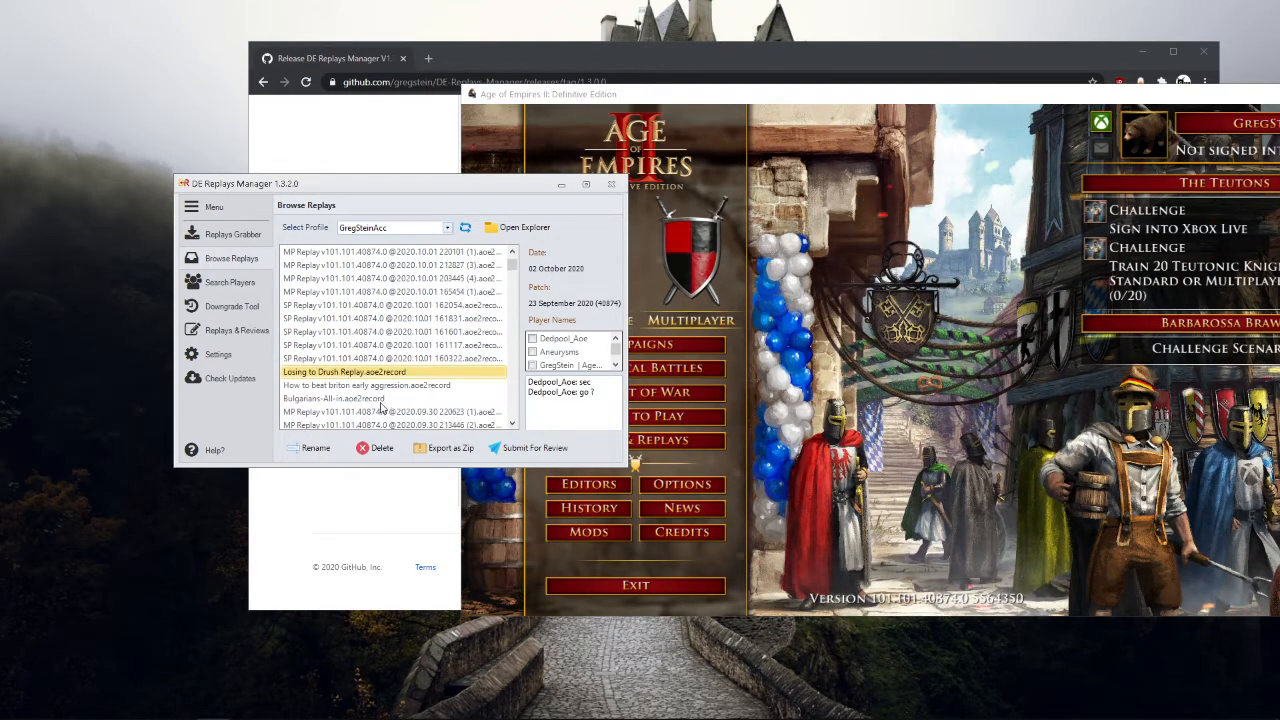
{"action": "left_click", "coordinate": [390, 385]}
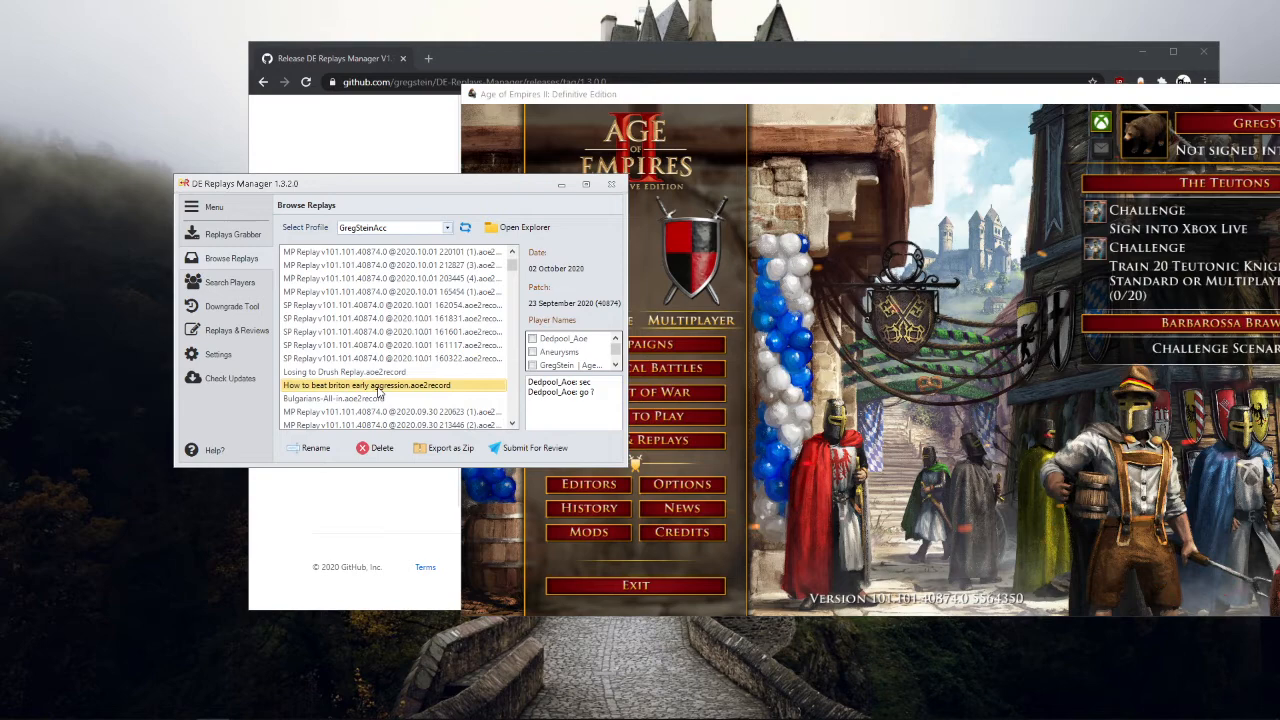
{"action": "left_click", "coordinate": [392, 385]}
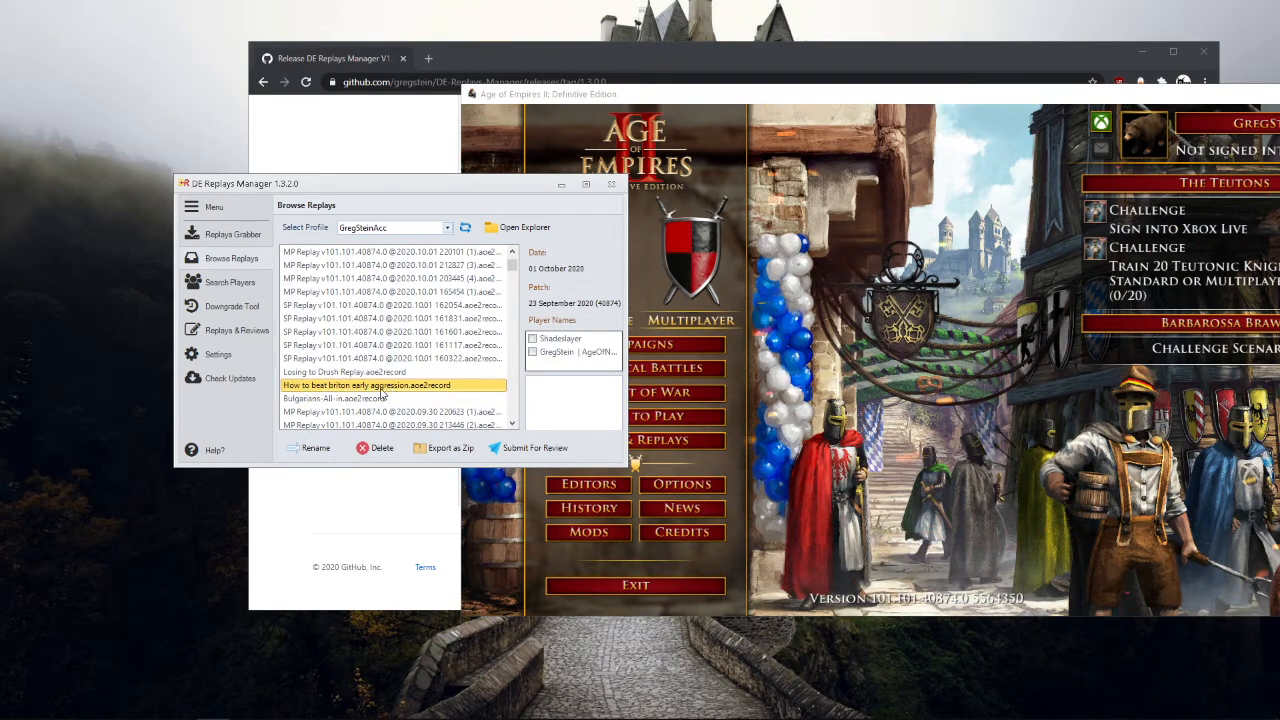
{"action": "left_click", "coordinate": [316, 447]}
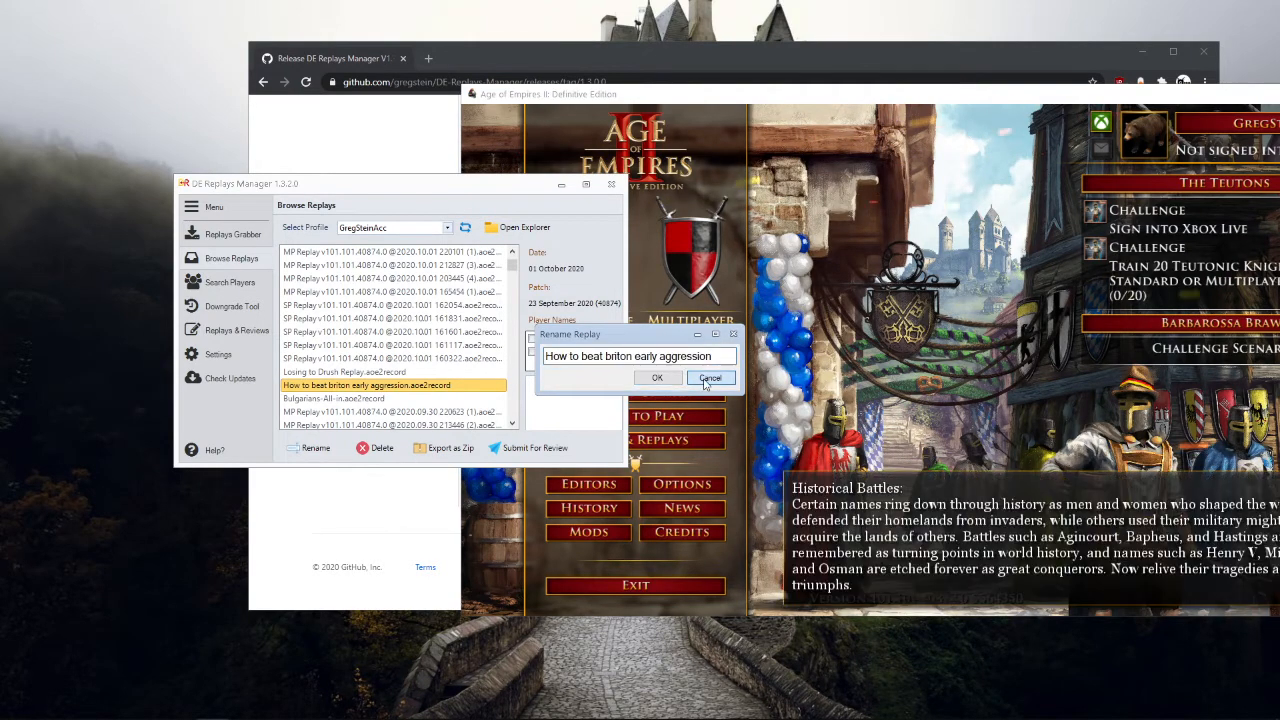
{"action": "left_click", "coordinate": [710, 378]}
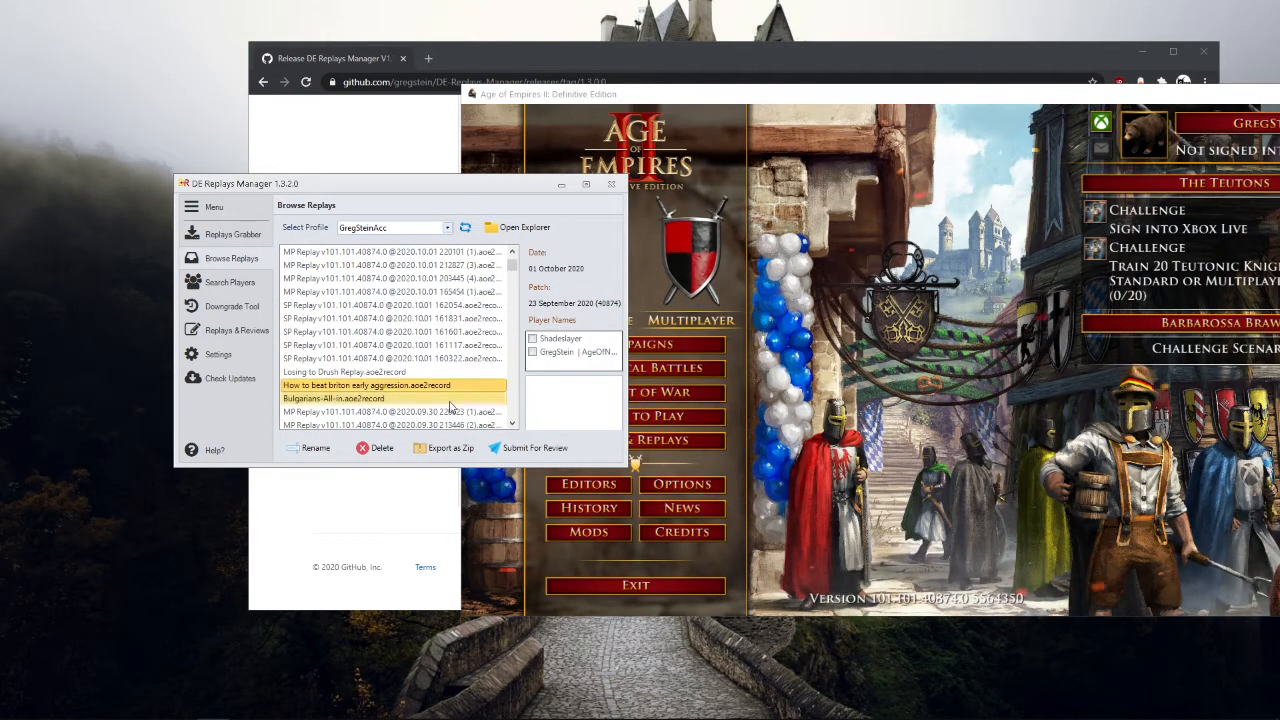
Fill in nickname Greg, a title, and a description about beating feudal archer mass
{"action": "left_click", "coordinate": [534, 447]}
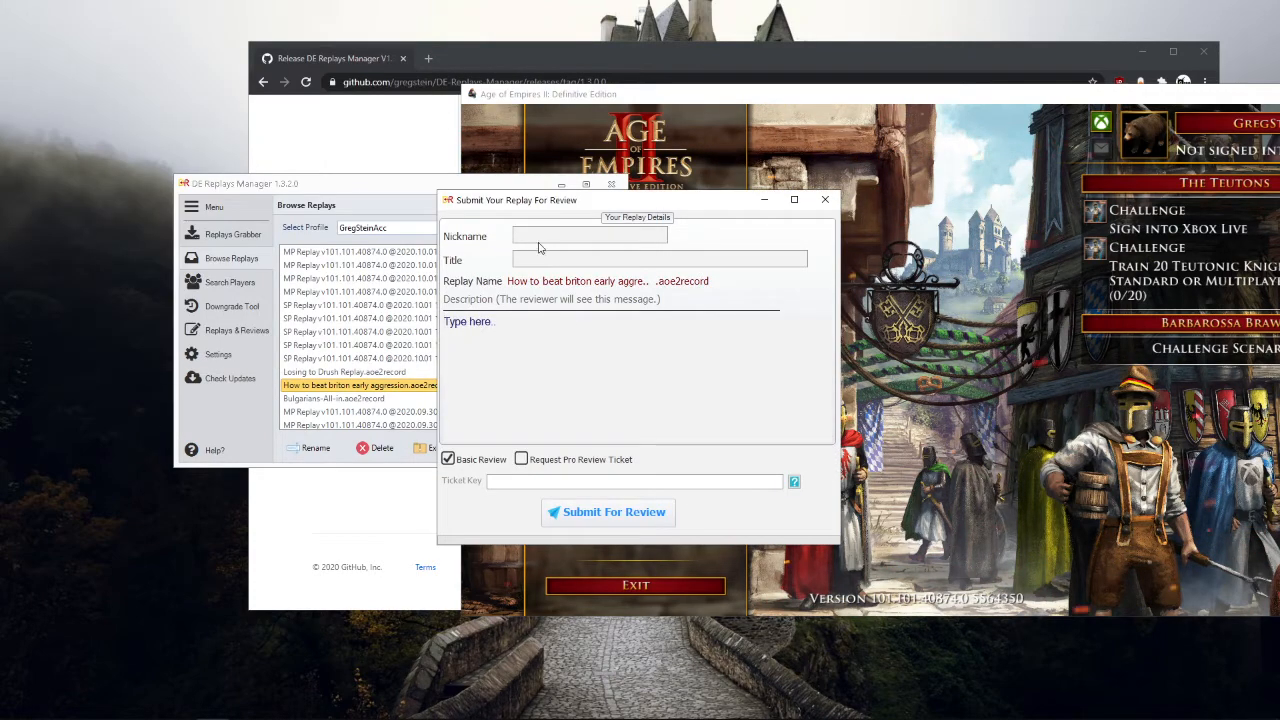
{"action": "type", "text": "Greg"}
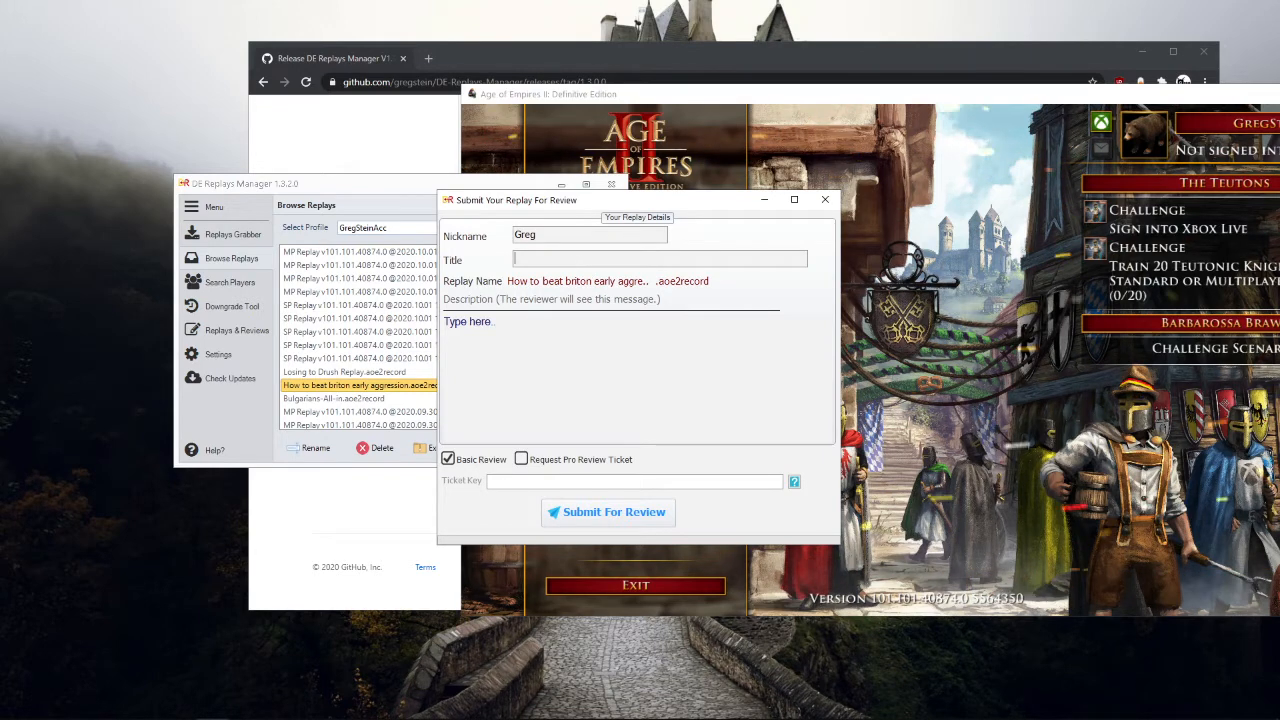
{"action": "type", "text": "How to beat Britons in f"}
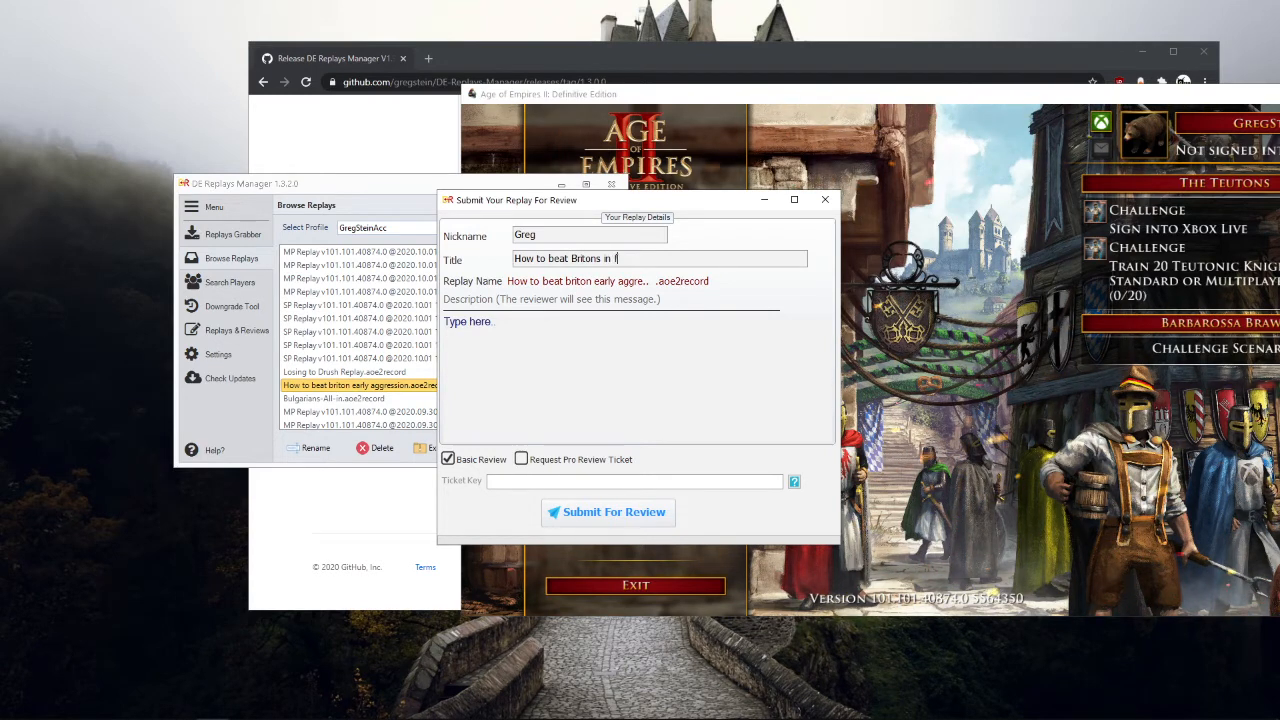
{"action": "type", "text": "eudal age"}
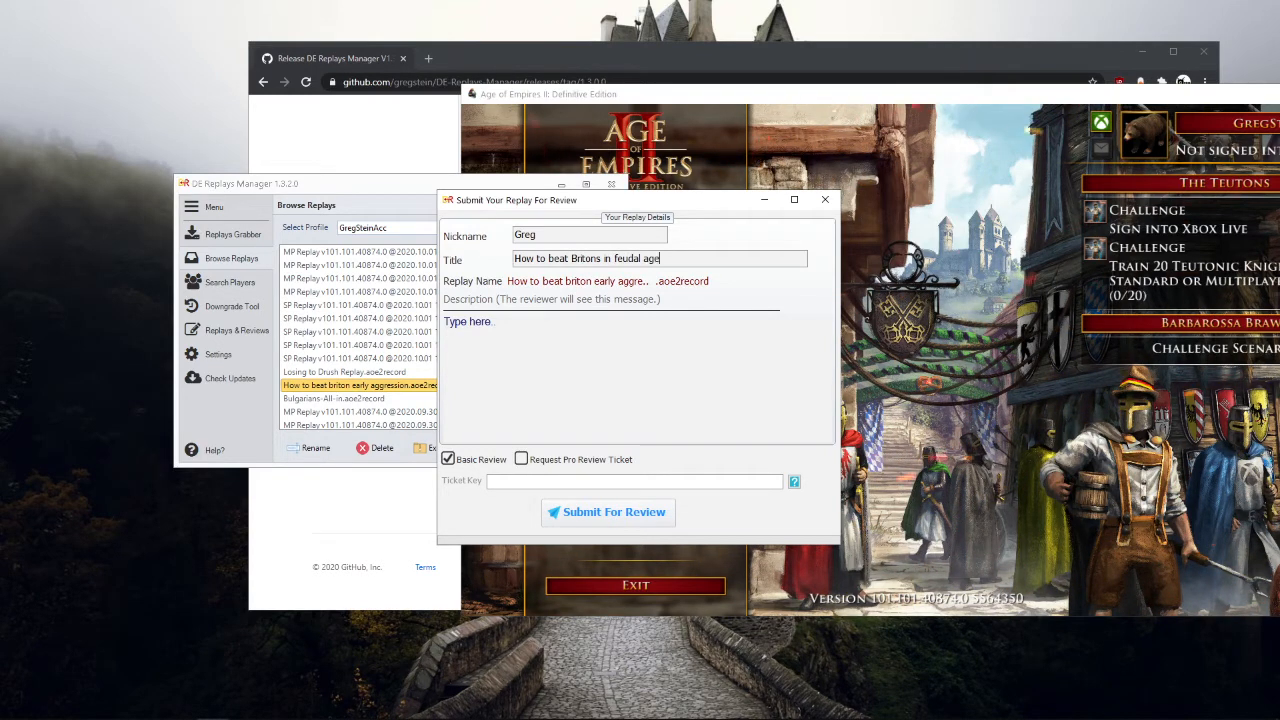
{"action": "type", "text": "Hi,"}
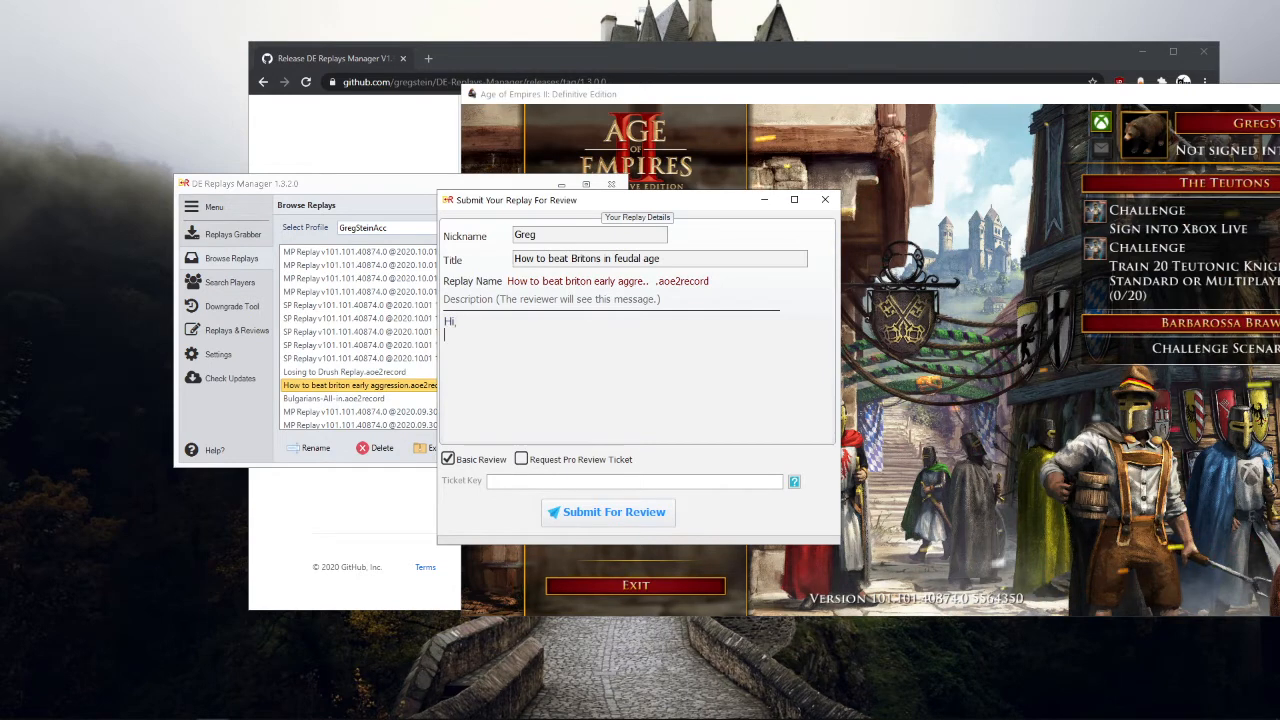
{"action": "type", "text": "Im strugglin"}
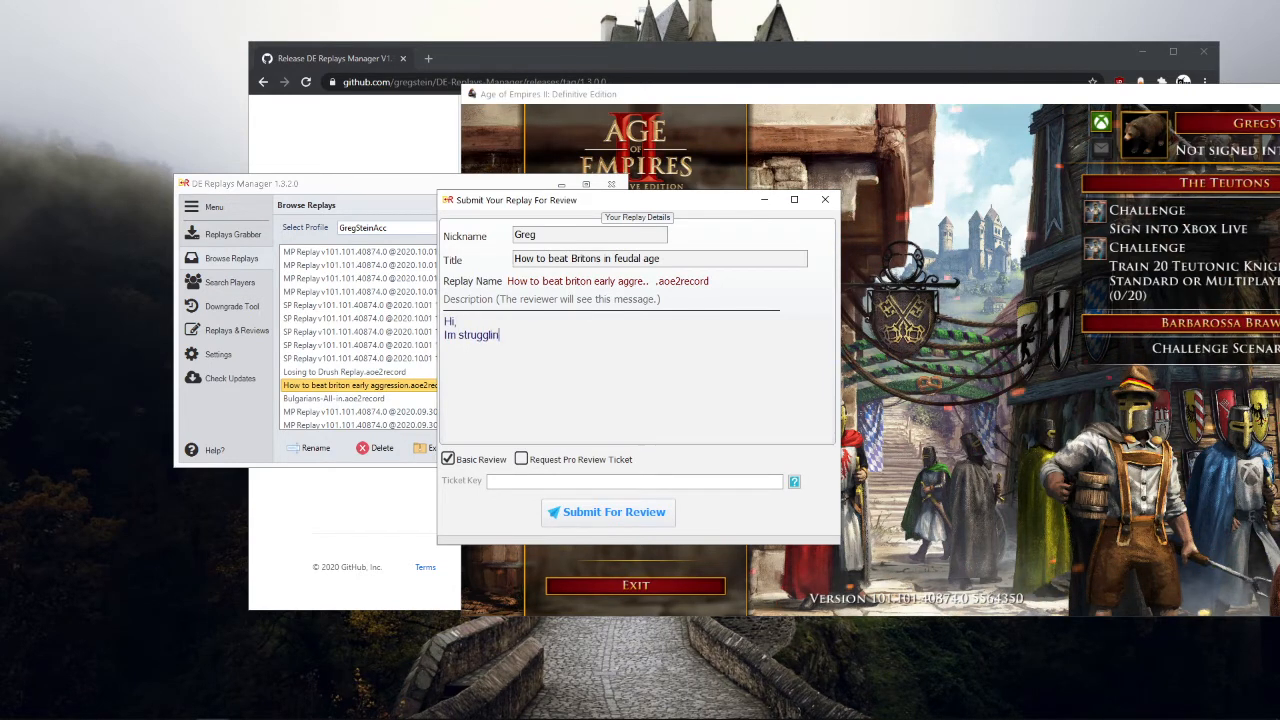
{"action": "type", "text": "to beat feudal"}
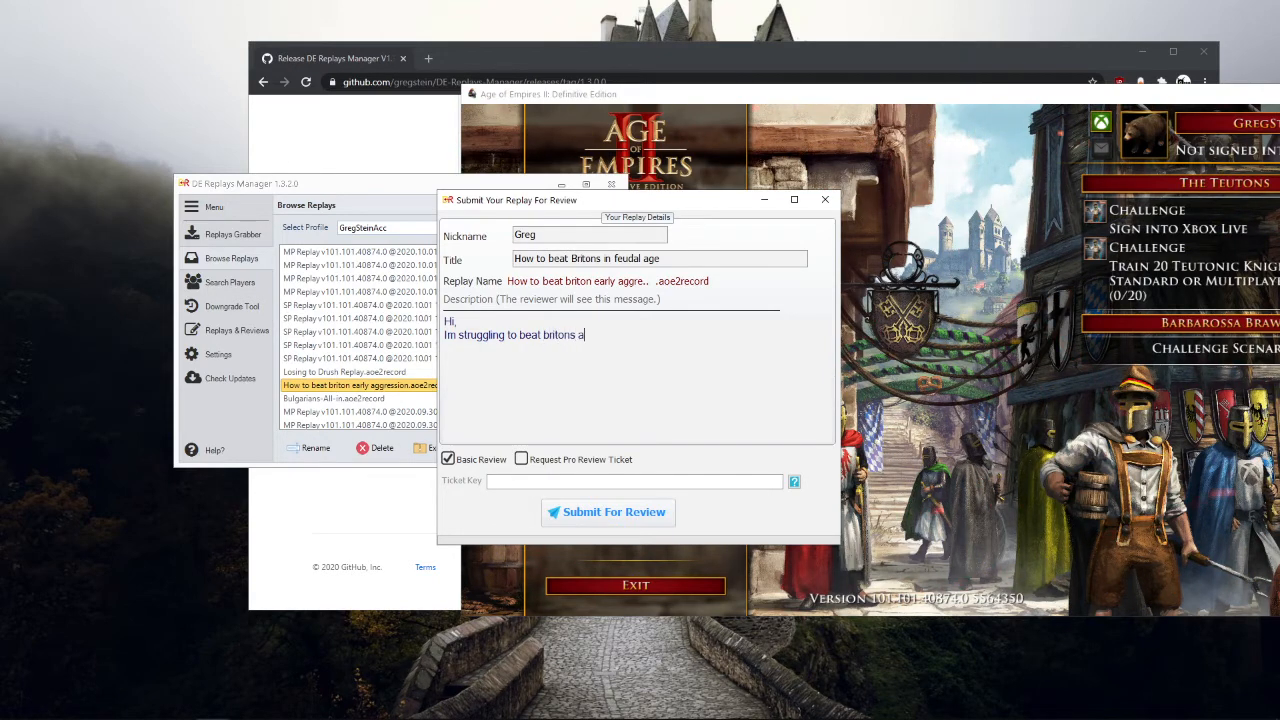
{"action": "type", "text": "rcher mass in"}
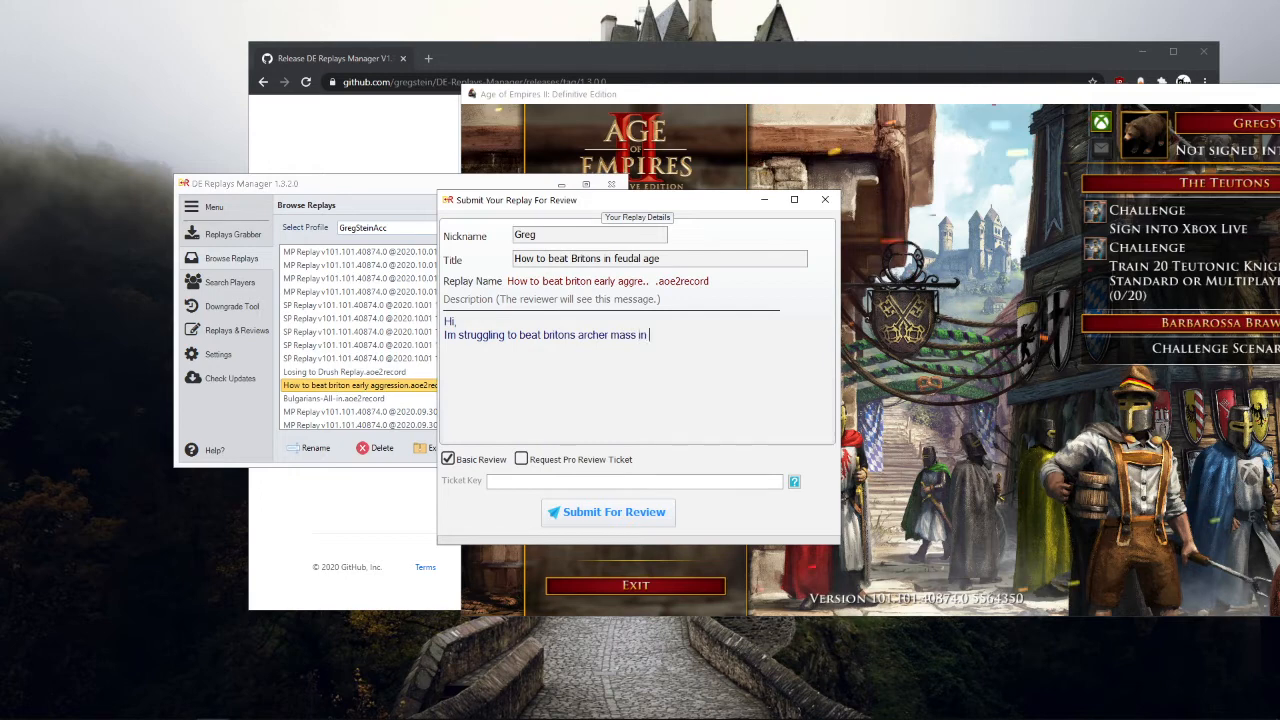
{"action": "type", "text": "feudal"}
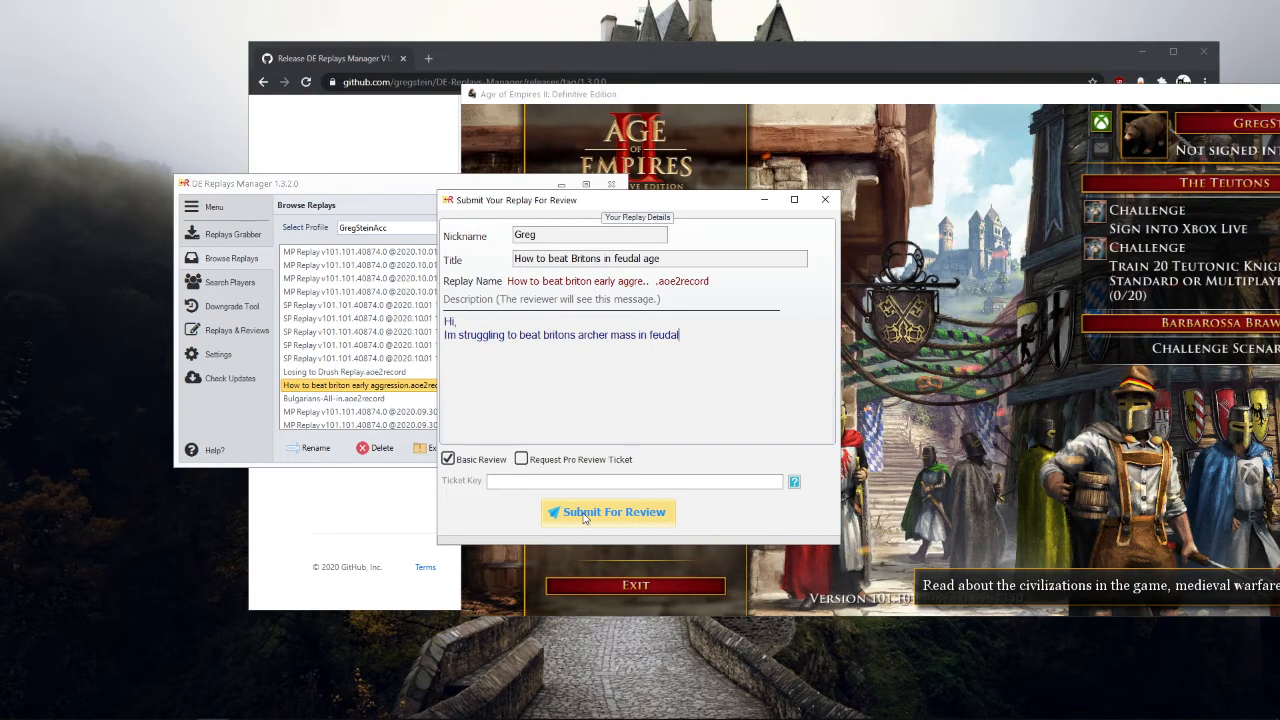
{"action": "mouse_move", "coordinate": [522, 459]}
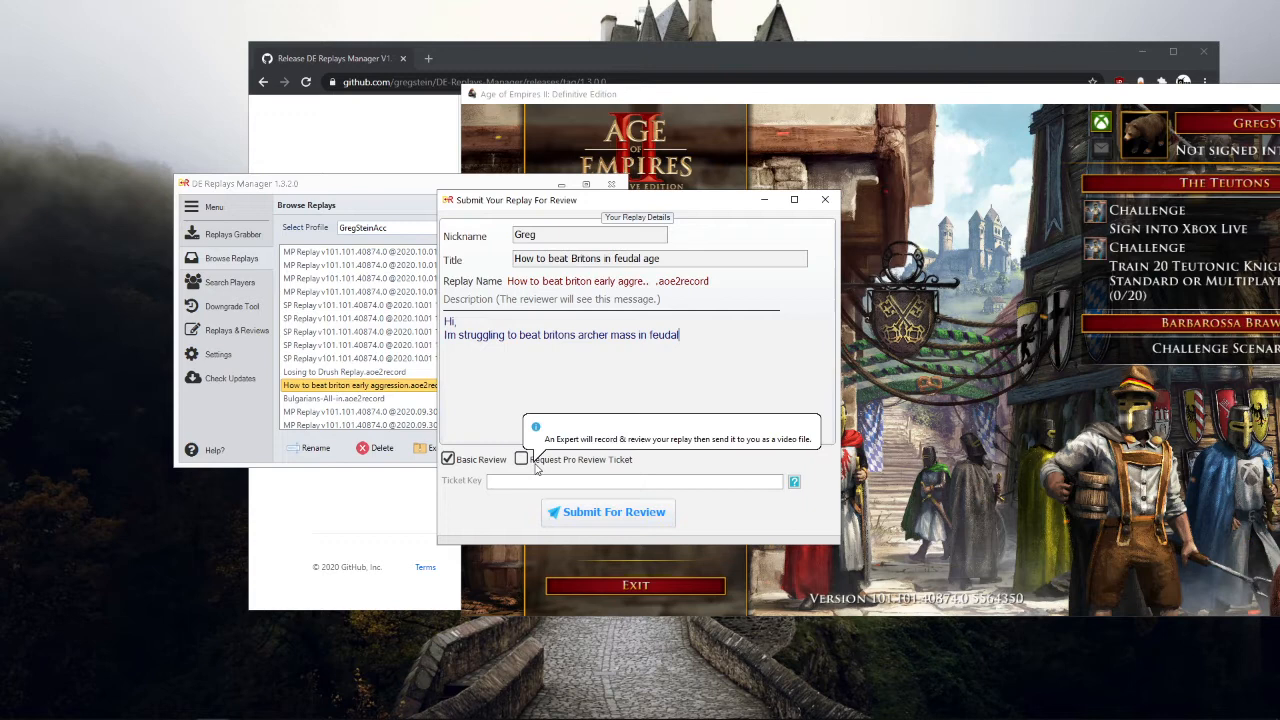
Tick Request Pro Review Ticket and view, then close, the Ticket Key explanation
{"action": "left_click", "coordinate": [521, 459]}
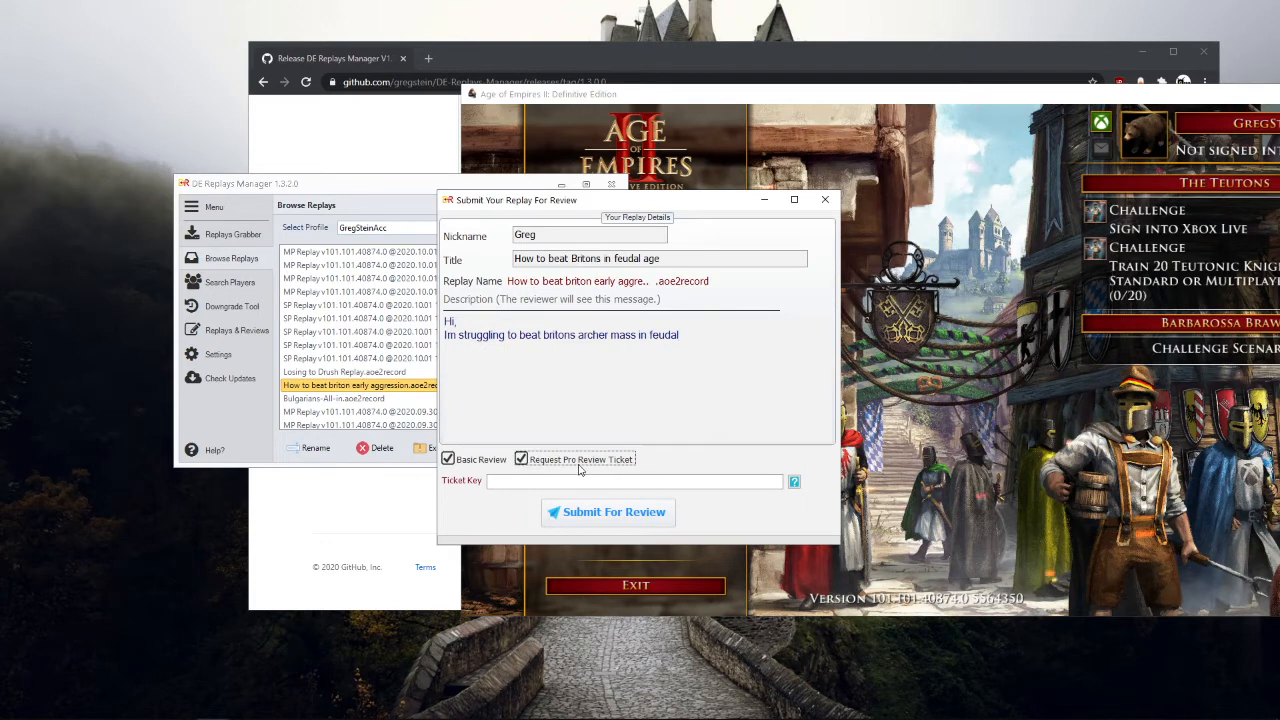
{"action": "left_click", "coordinate": [793, 481]}
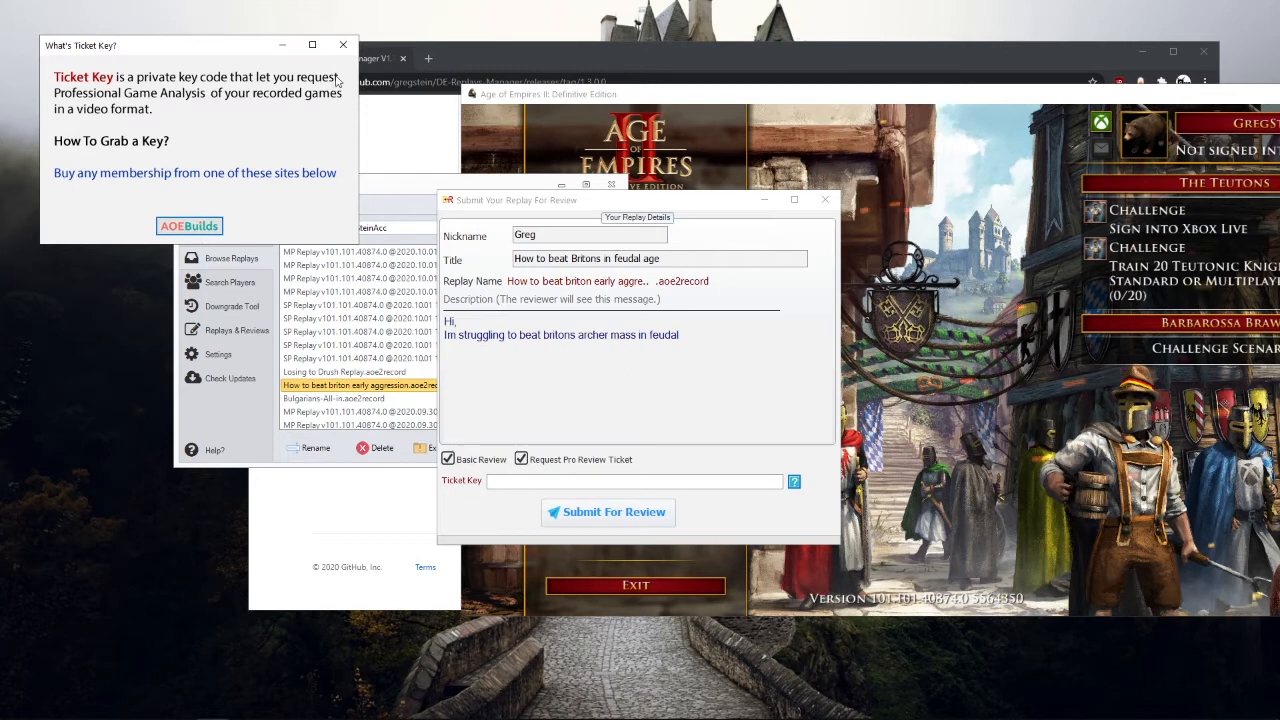
{"action": "left_click", "coordinate": [343, 45]}
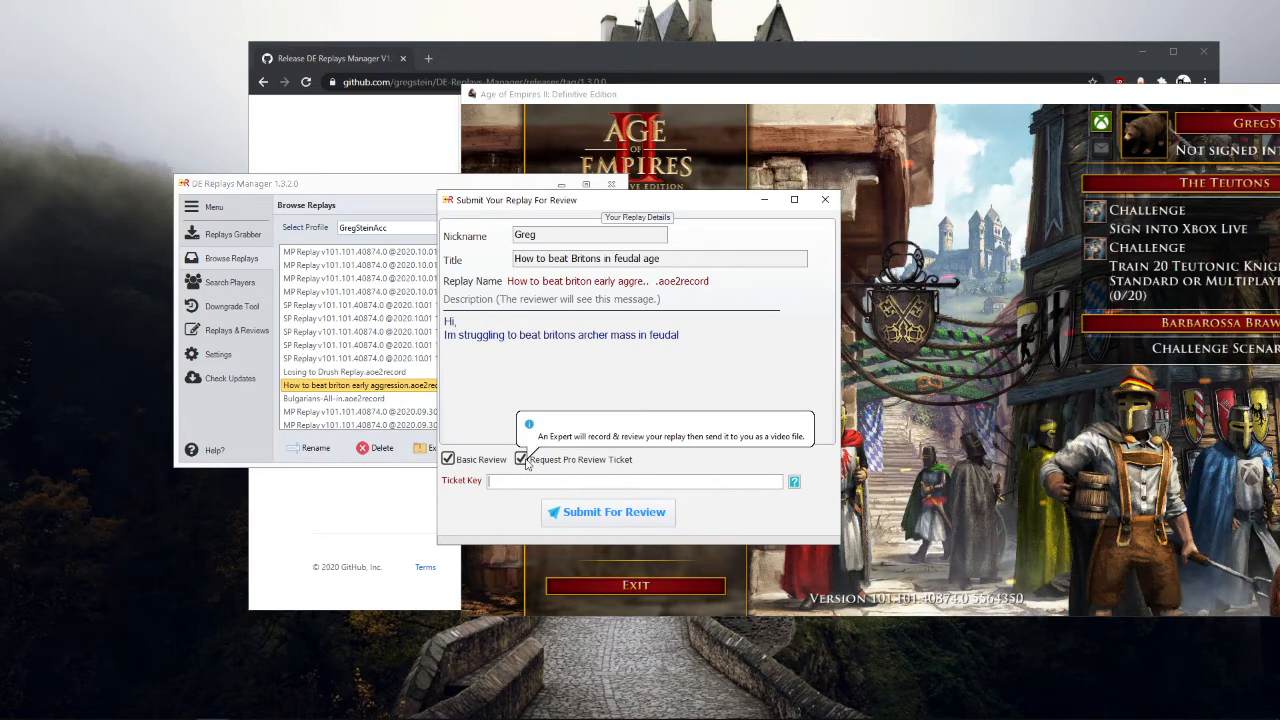
Submit the Briton replay without a pro ticket, dismiss both dialogs, and view Replays & Reviews
{"action": "left_click", "coordinate": [521, 459]}
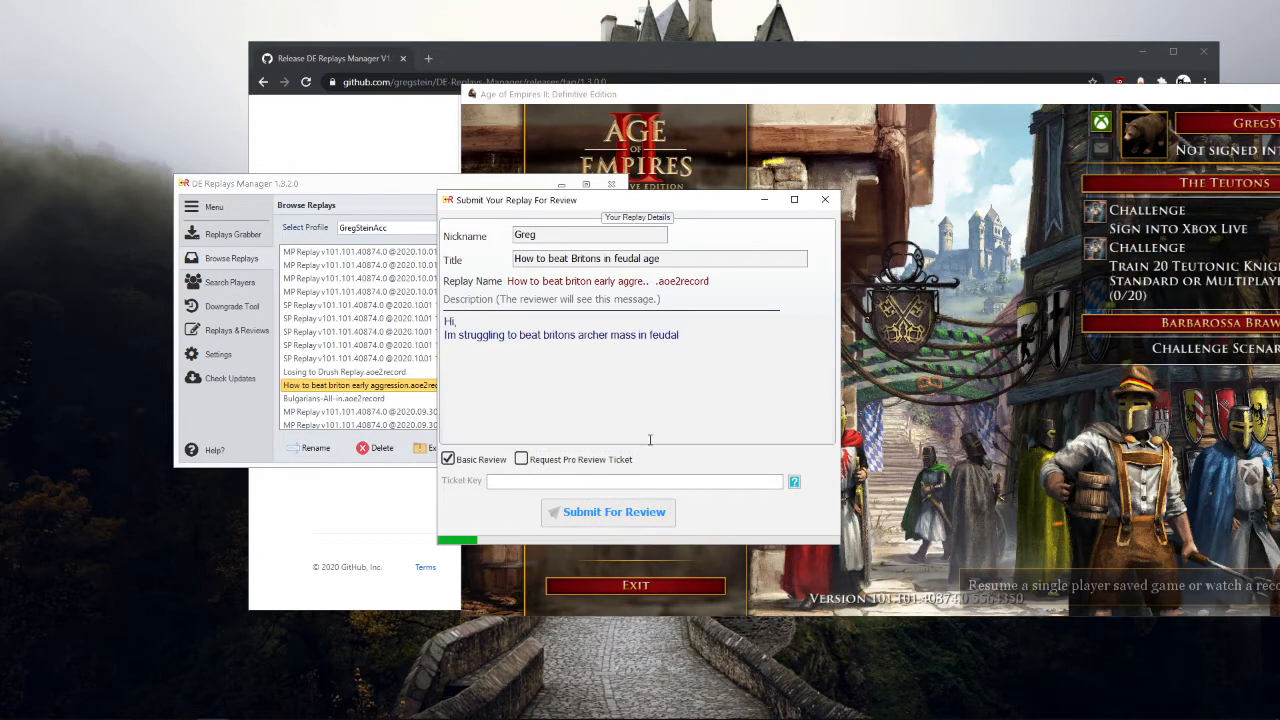
{"action": "left_click", "coordinate": [607, 512]}
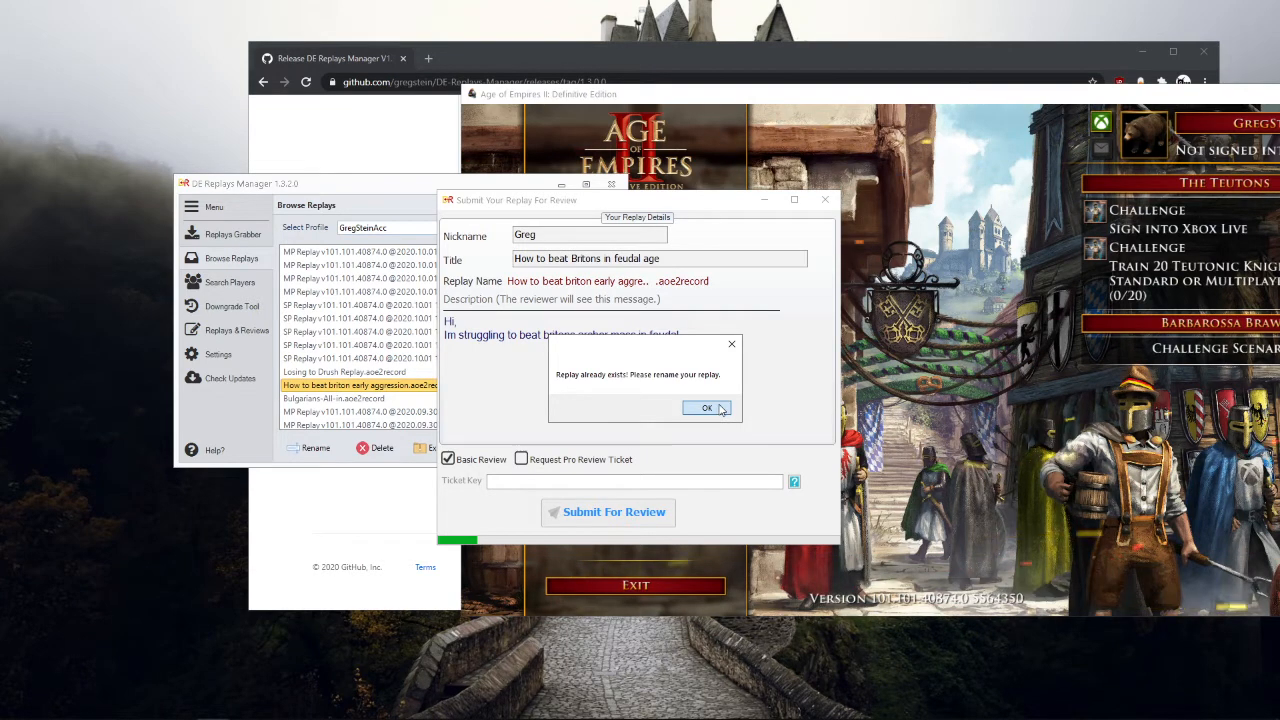
{"action": "left_click", "coordinate": [706, 408]}
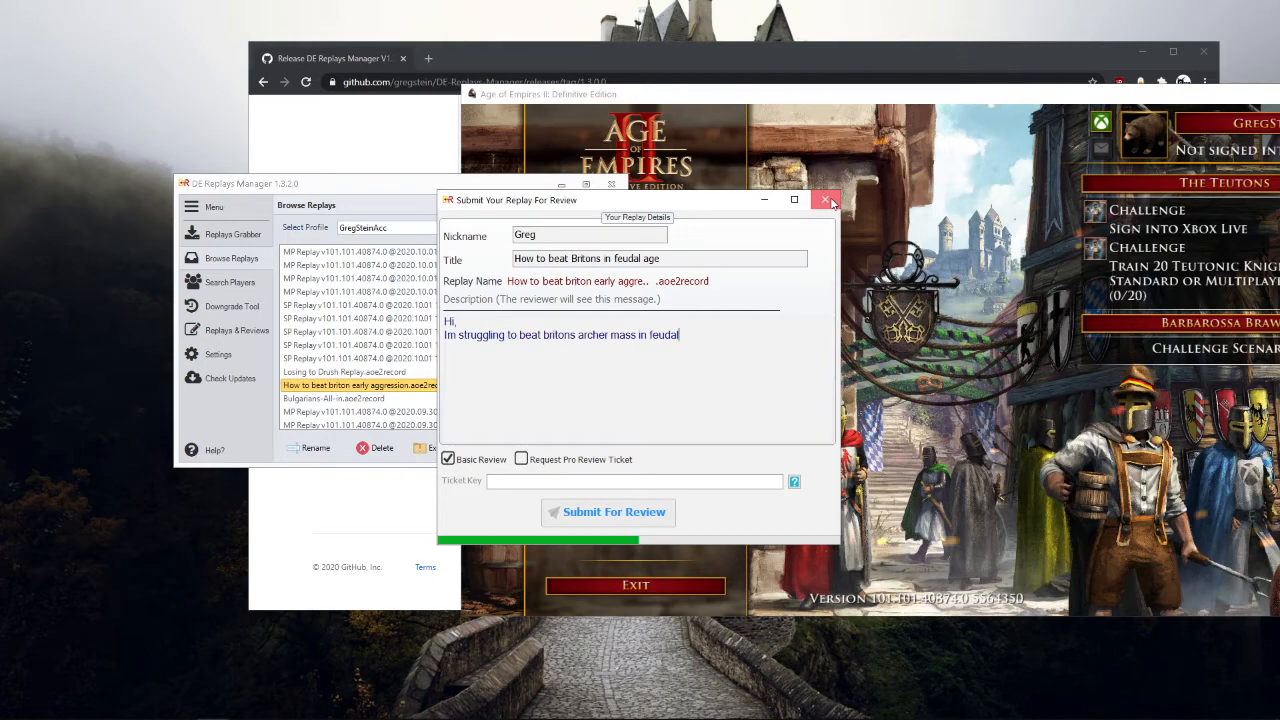
{"action": "left_click", "coordinate": [607, 511]}
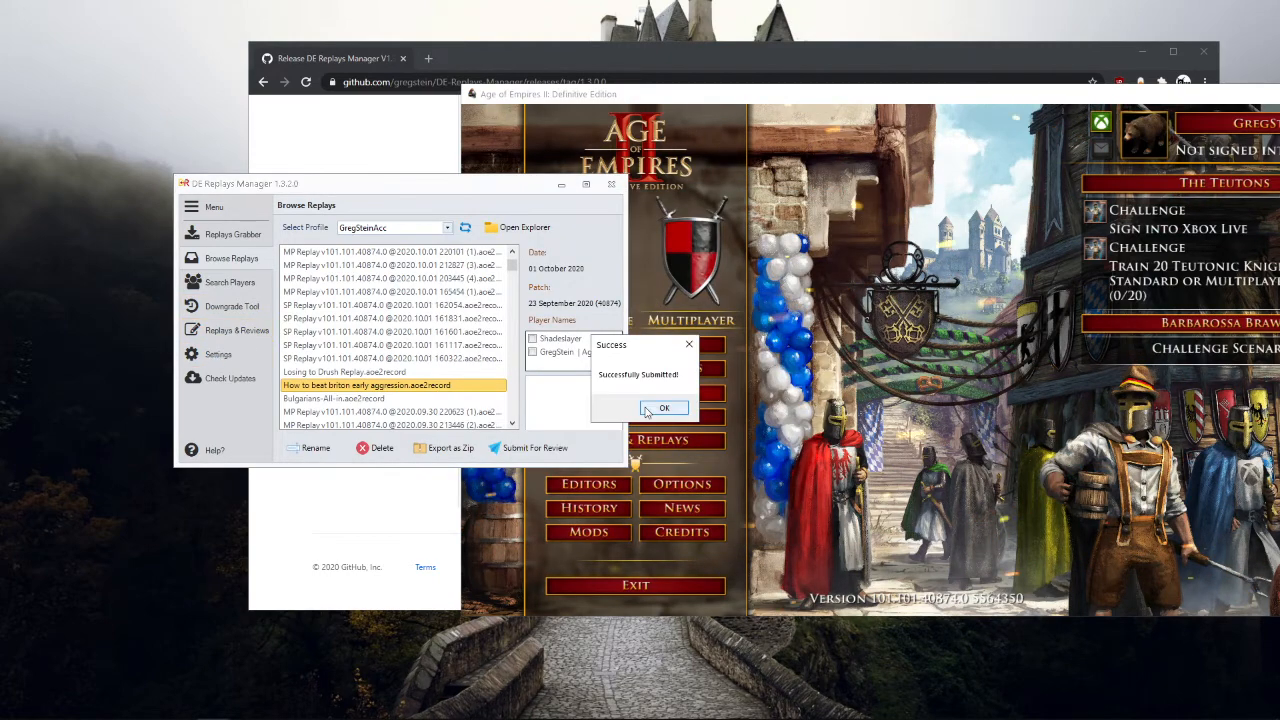
{"action": "left_click", "coordinate": [664, 408]}
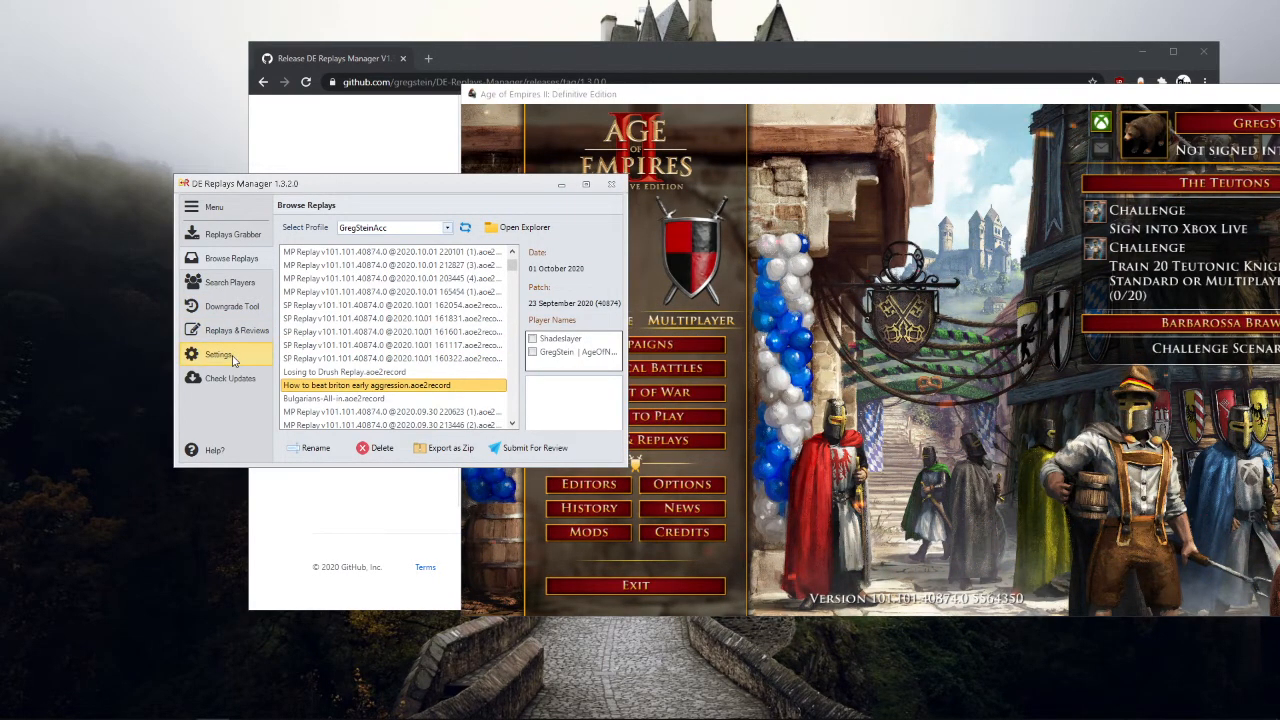
{"action": "left_click", "coordinate": [237, 330]}
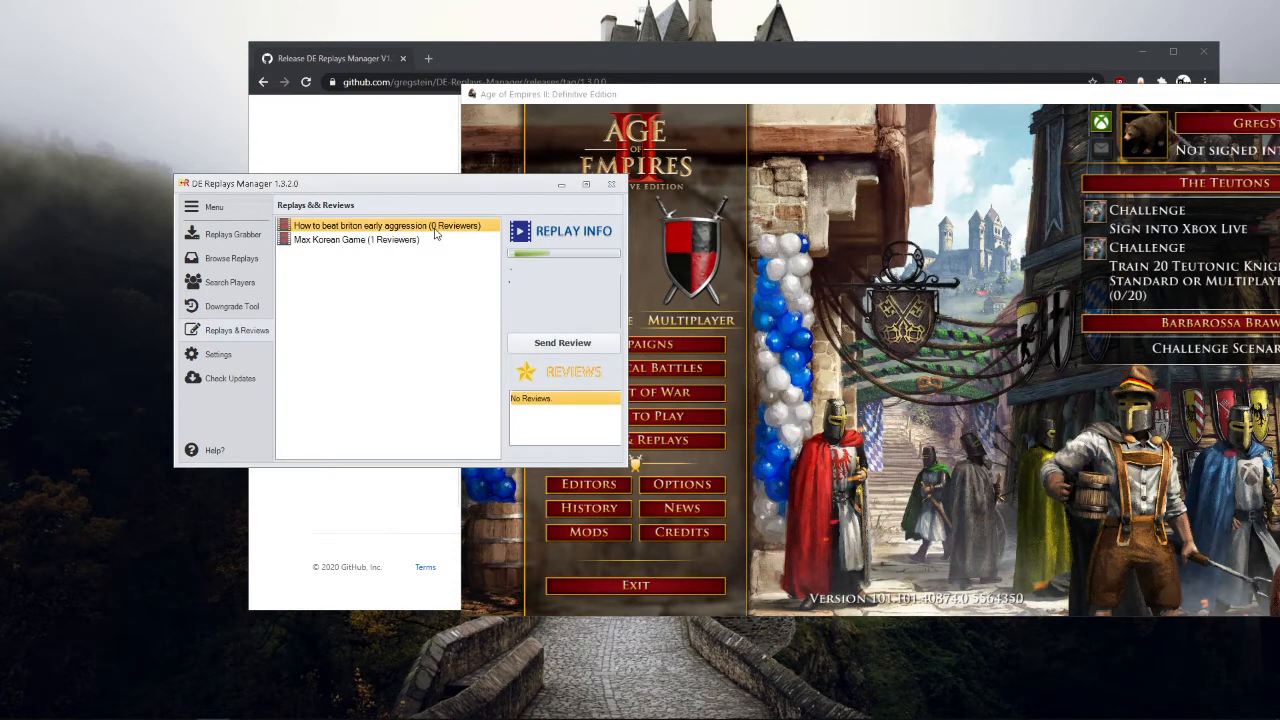
{"action": "left_click", "coordinate": [388, 225]}
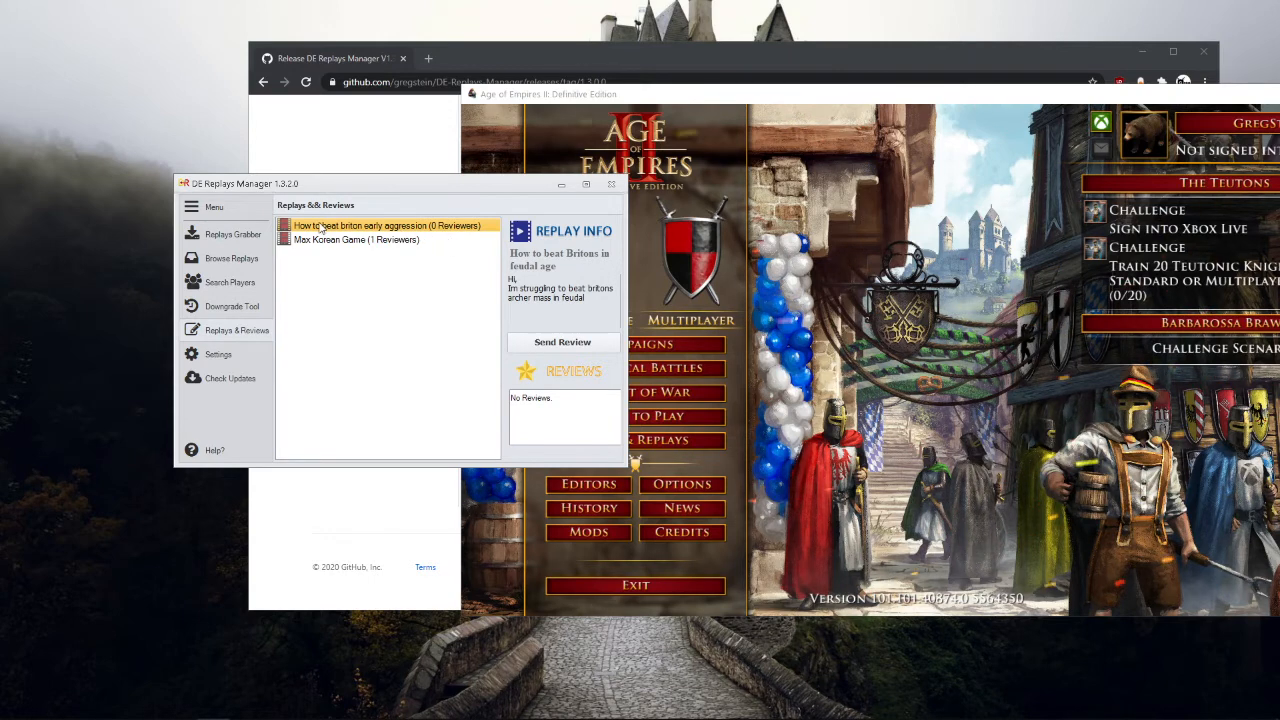
Load Max Korean Game's details, then open and close James's 'make more army' video review
{"action": "left_click", "coordinate": [355, 240]}
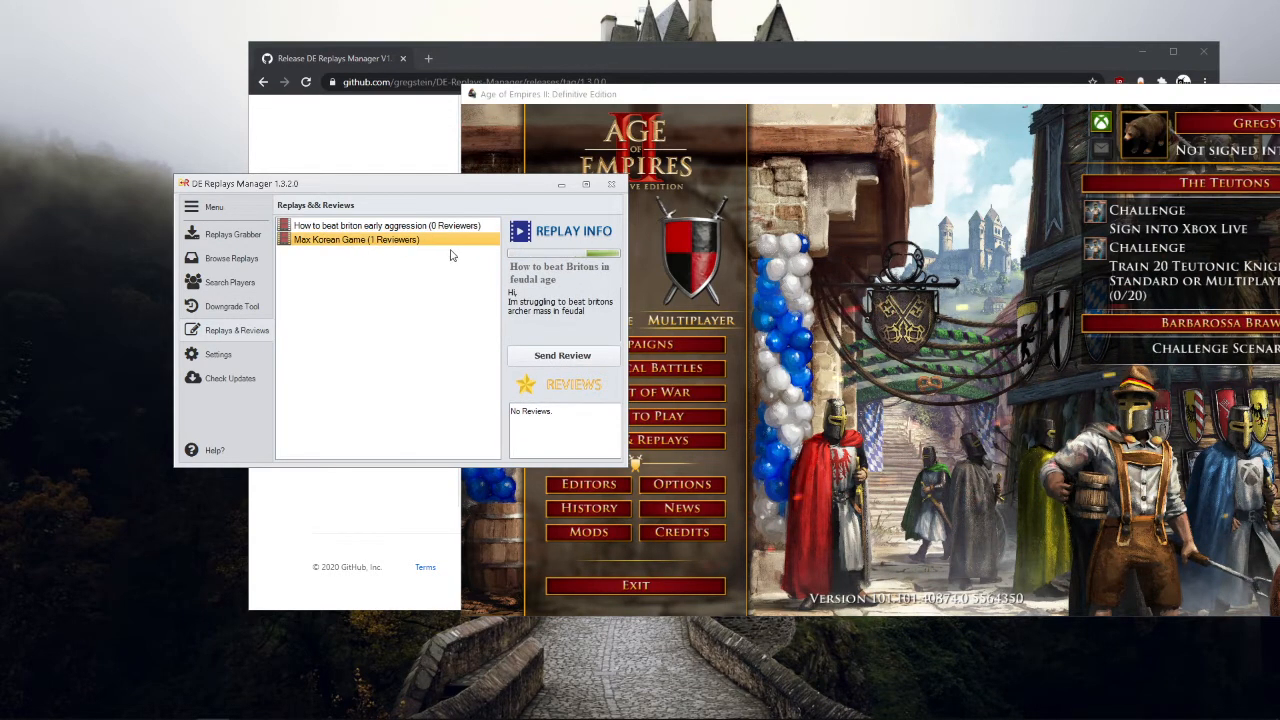
{"action": "left_click", "coordinate": [356, 240]}
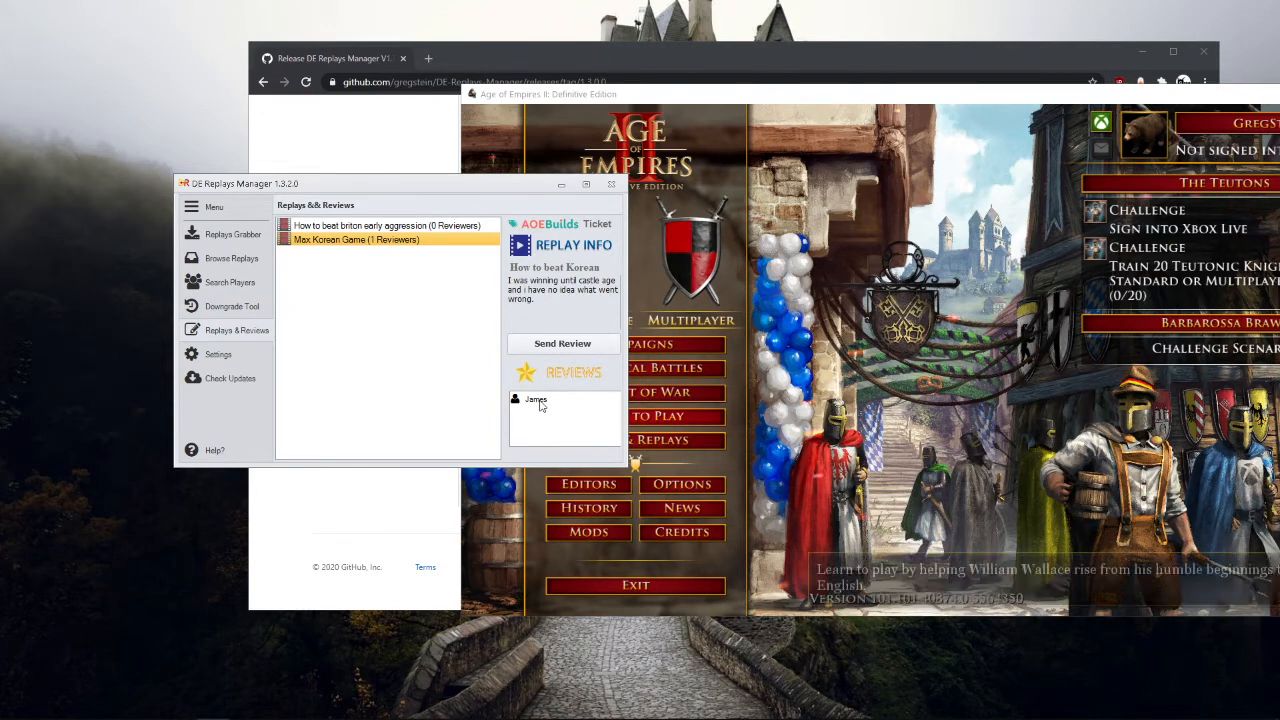
{"action": "left_click", "coordinate": [535, 399]}
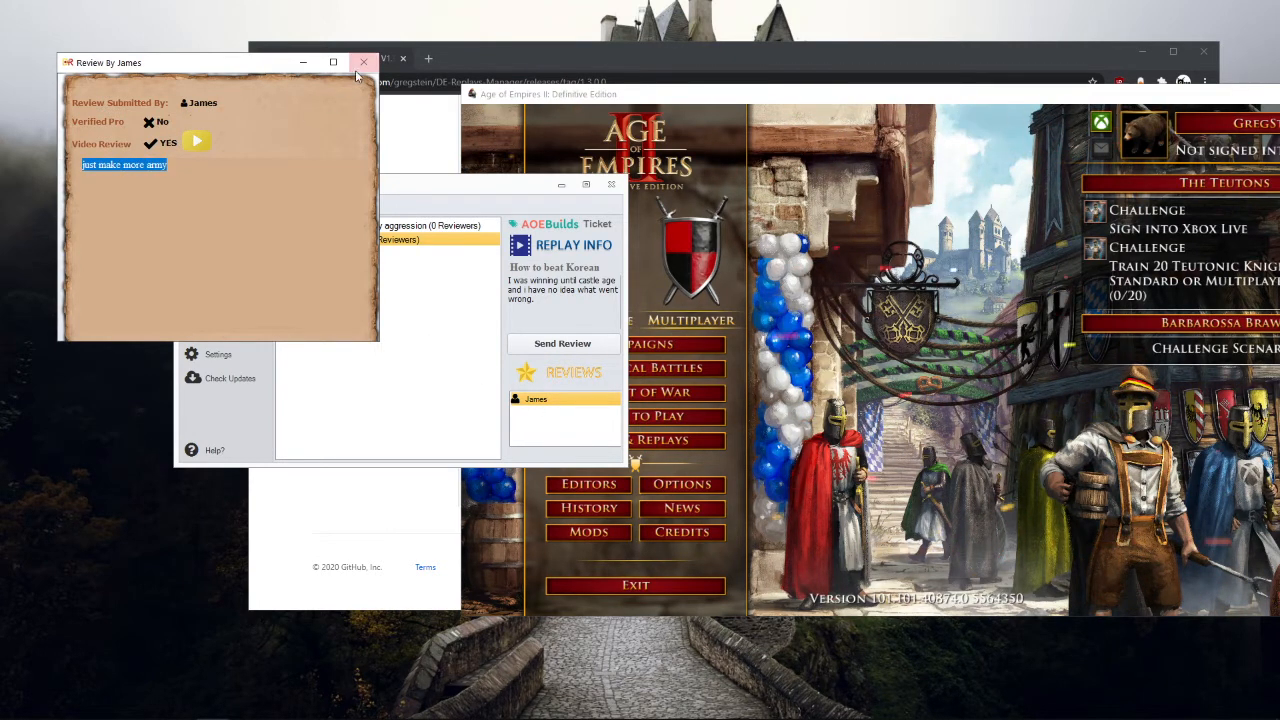
{"action": "left_click", "coordinate": [363, 62]}
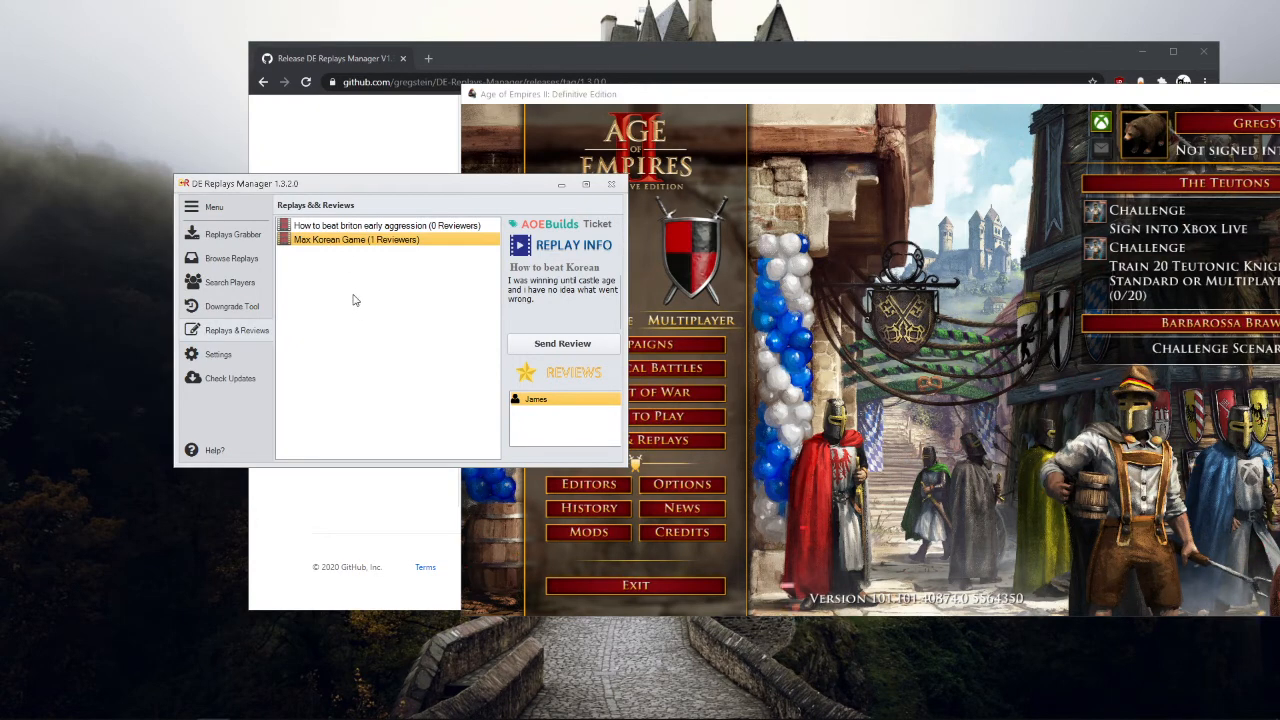
{"action": "mouse_move", "coordinate": [332, 297]}
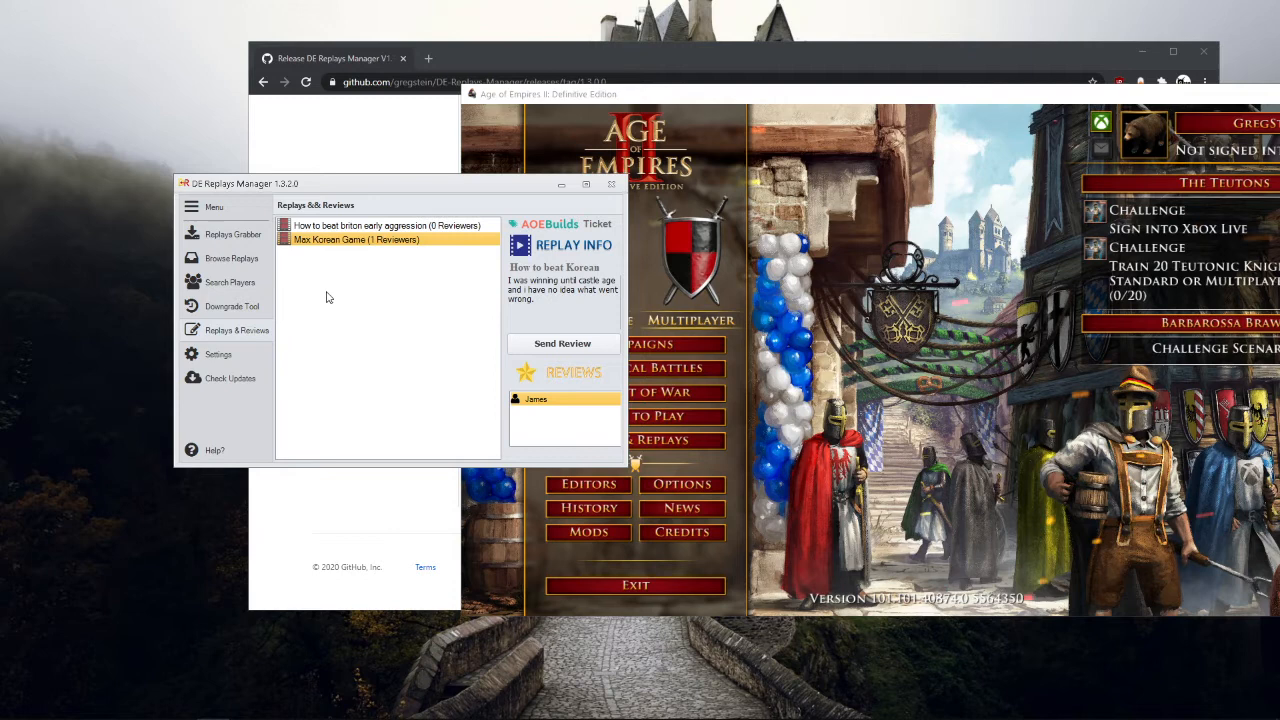
{"action": "mouse_move", "coordinate": [334, 299]}
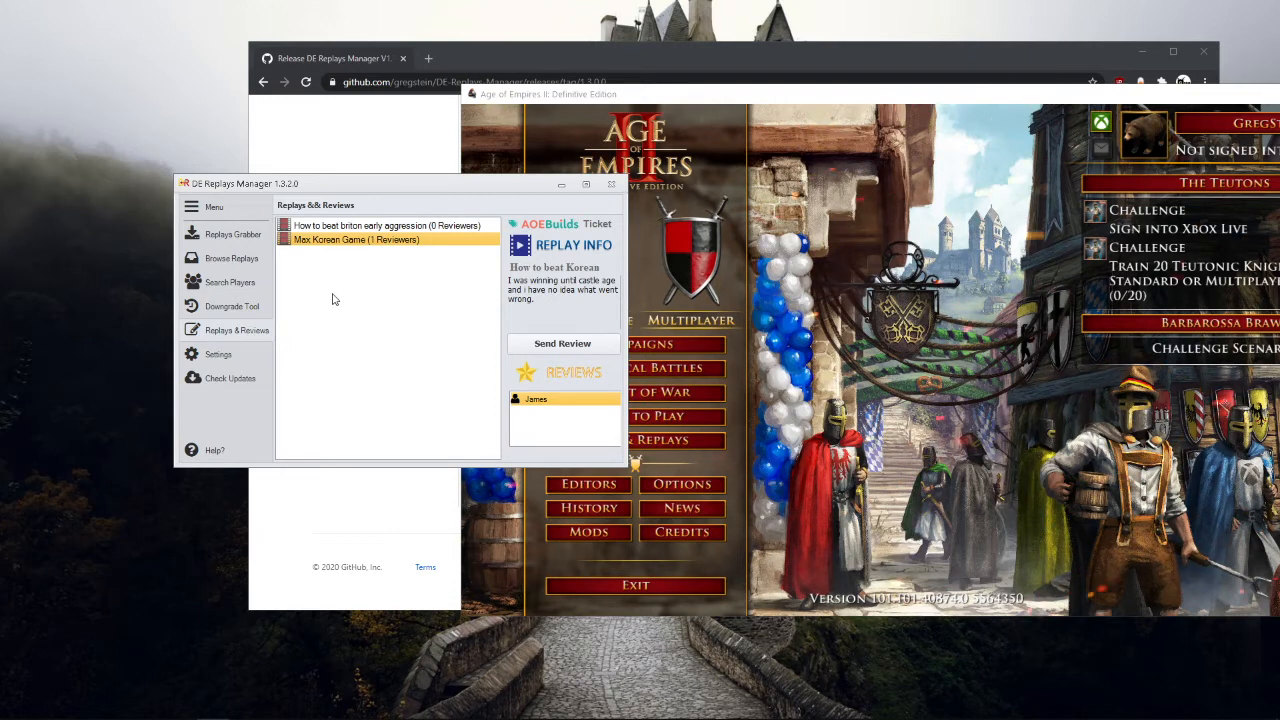
{"action": "mouse_move", "coordinate": [270, 328]}
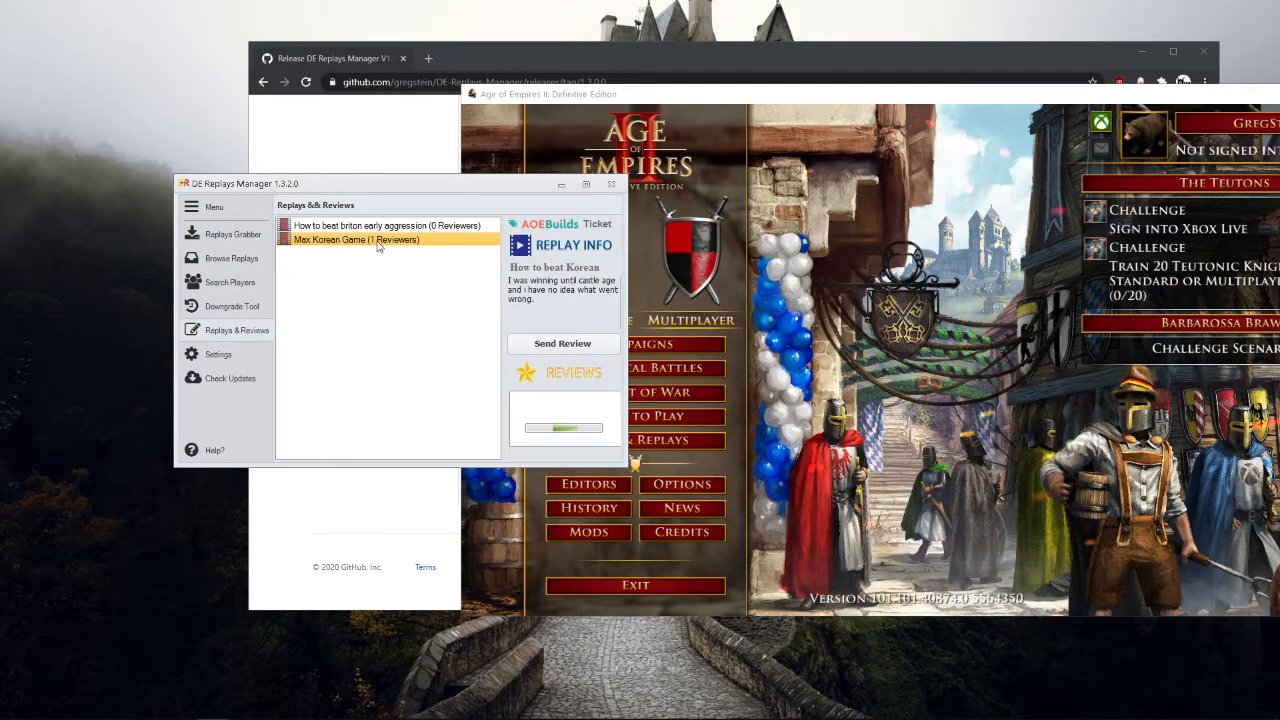
{"action": "left_click", "coordinate": [562, 343]}
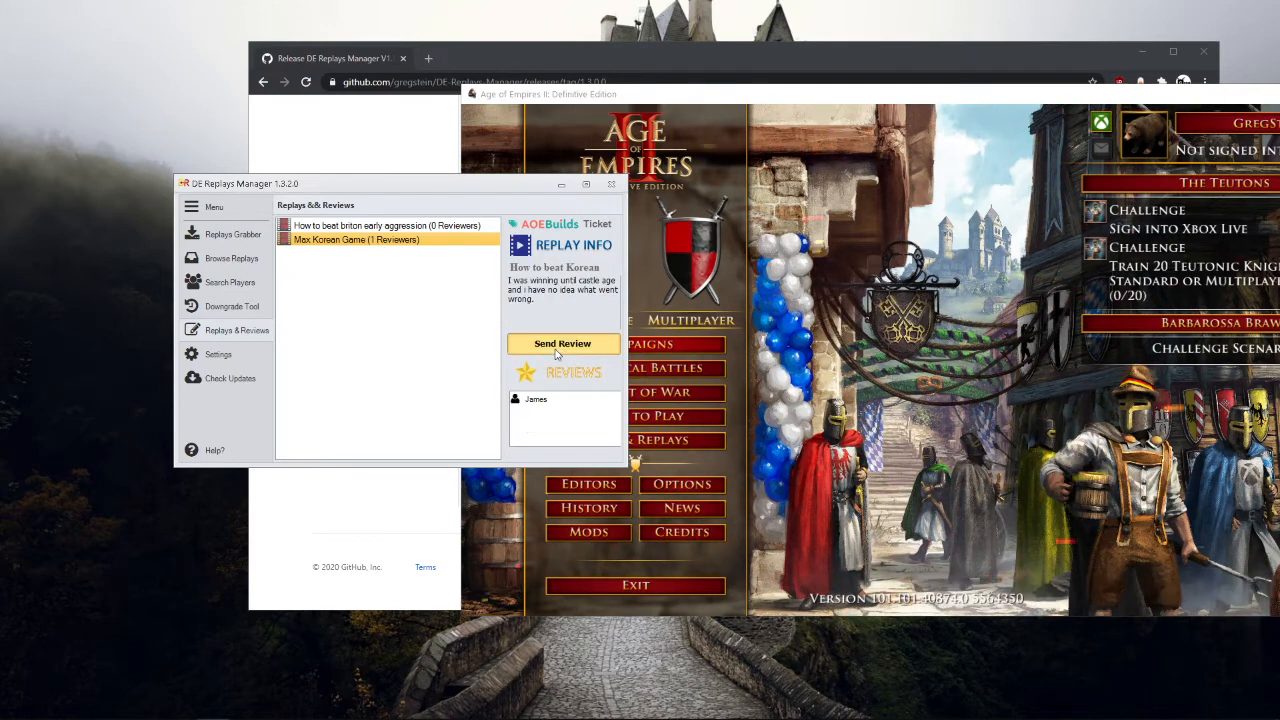
{"action": "left_click", "coordinate": [563, 343]}
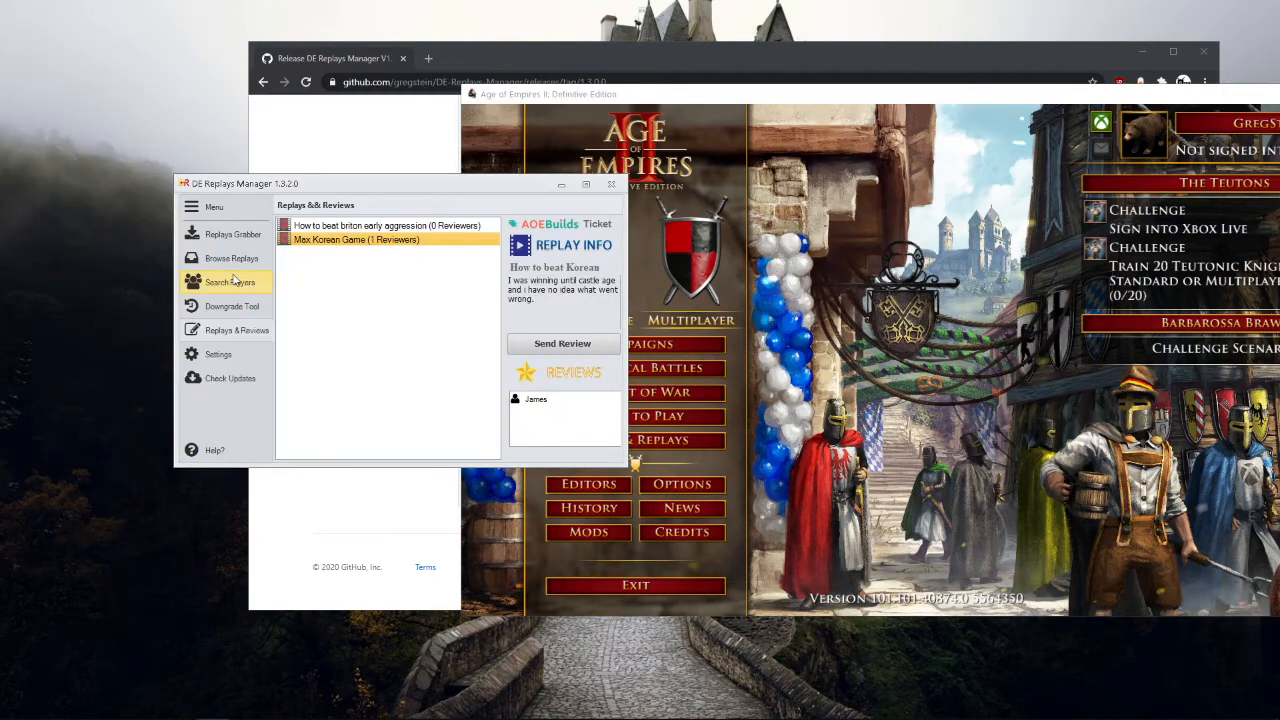
{"action": "left_click", "coordinate": [230, 258]}
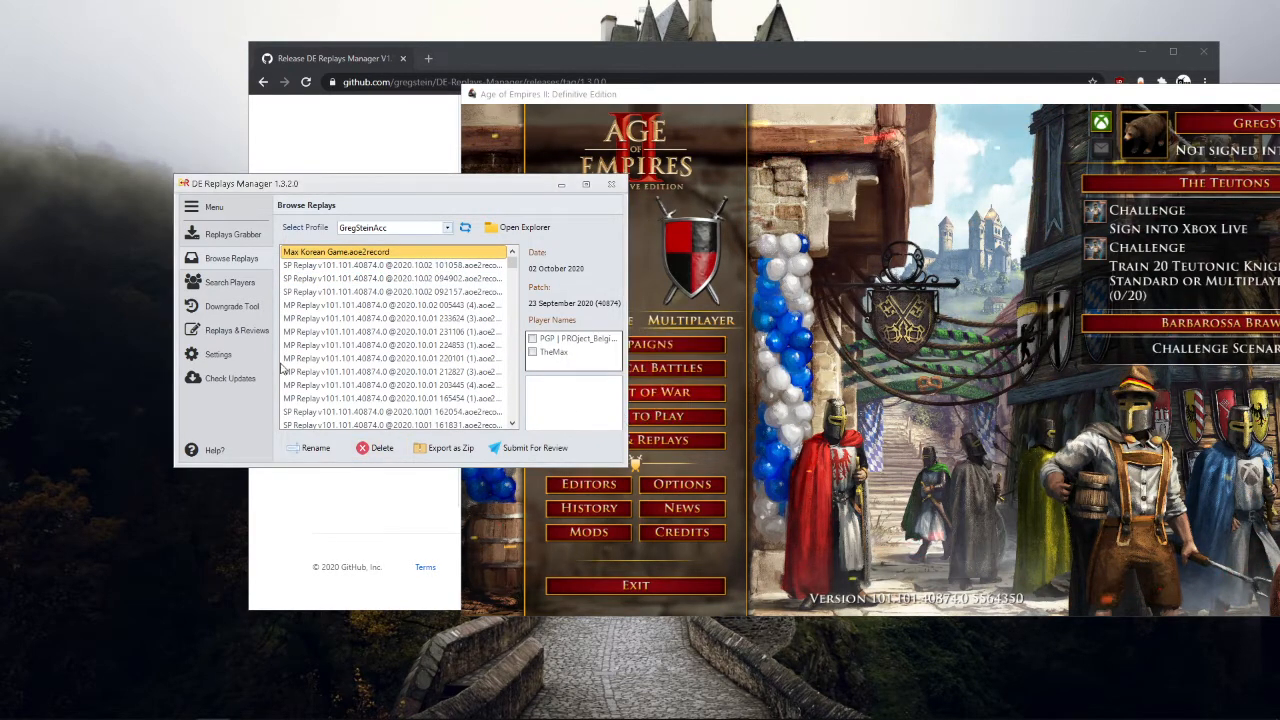
{"action": "left_click", "coordinate": [237, 330]}
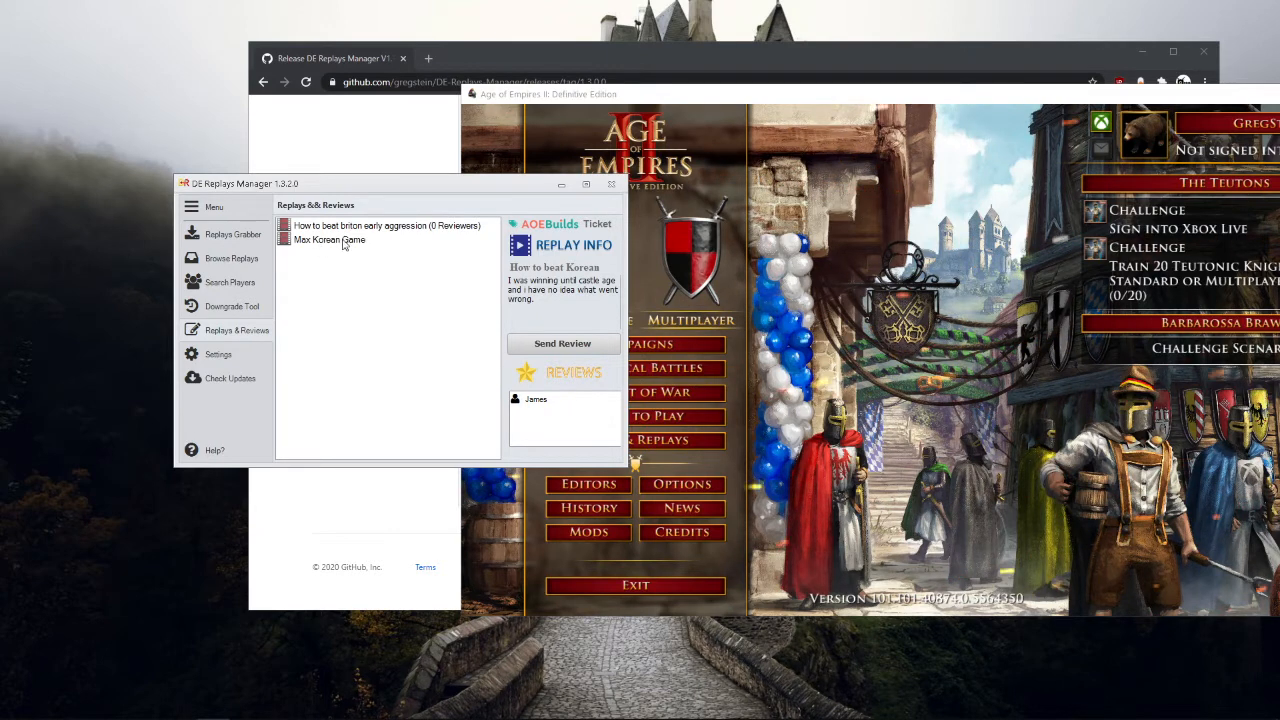
{"action": "left_click", "coordinate": [329, 240]}
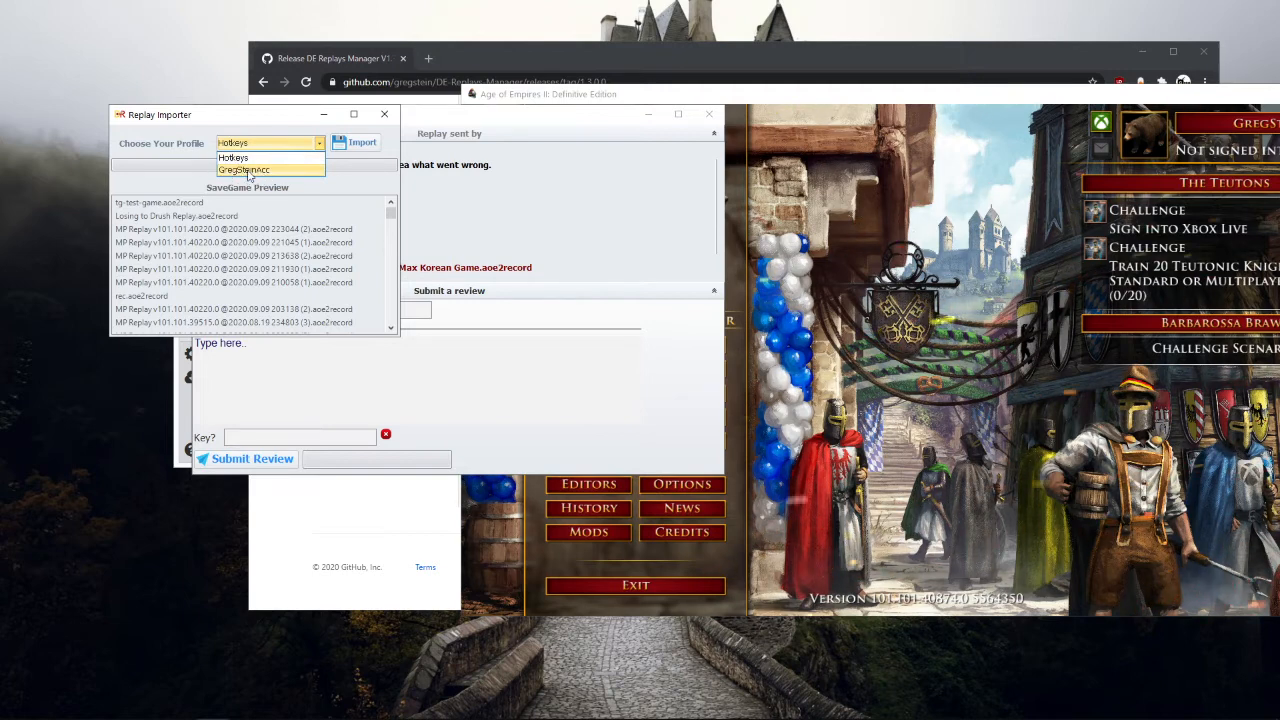
Import Max Korean Game into GregSteinAcc's saved games, acknowledge success, and close the importer
{"action": "left_click", "coordinate": [243, 169]}
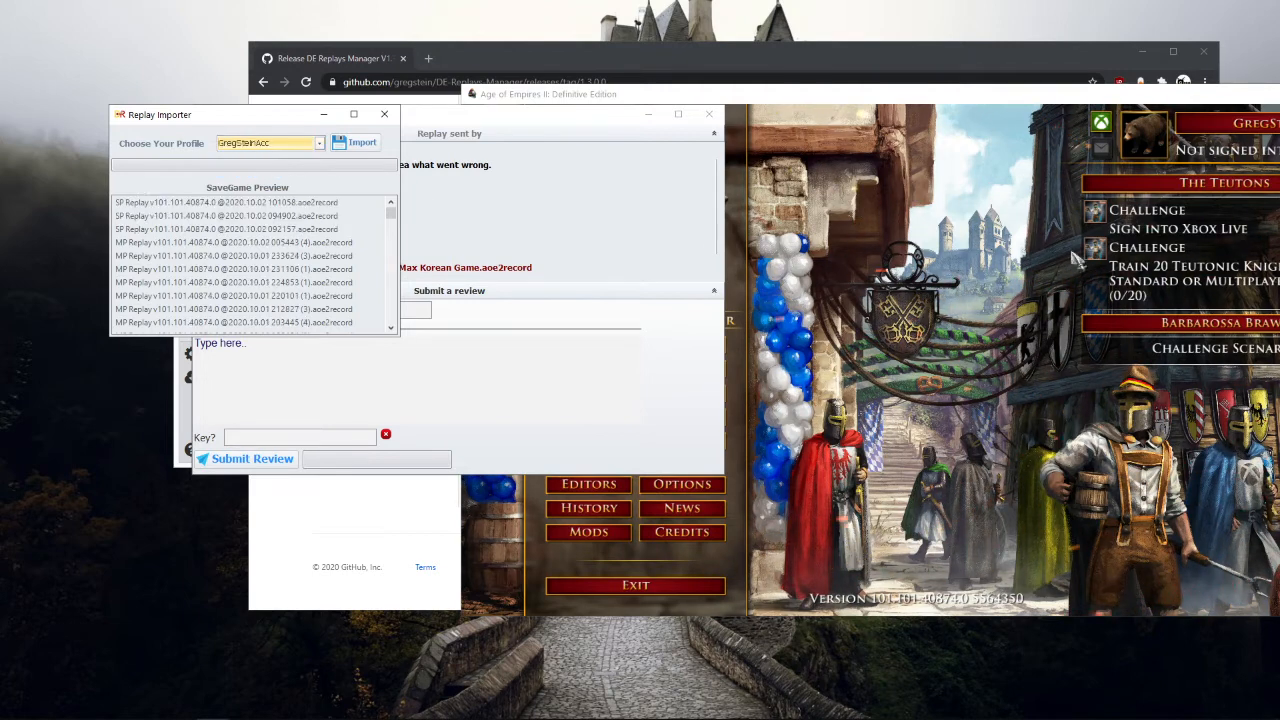
{"action": "left_click", "coordinate": [229, 229]}
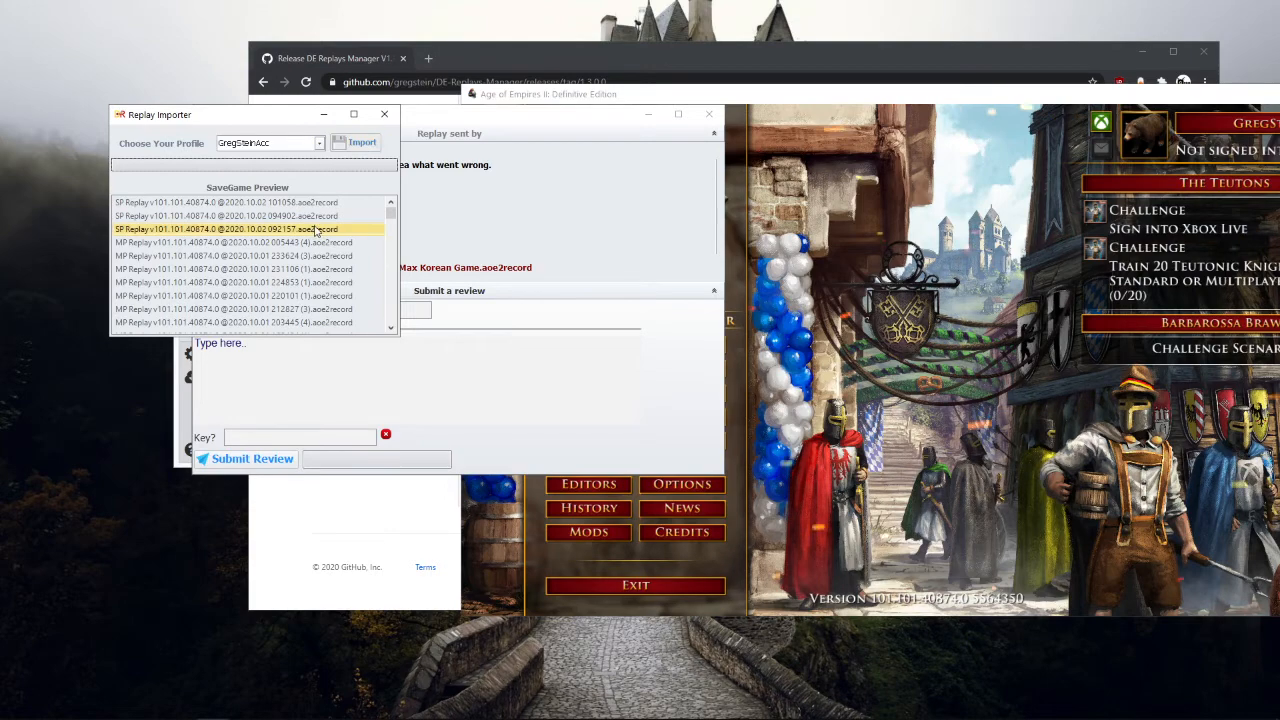
{"action": "left_click", "coordinate": [362, 142]}
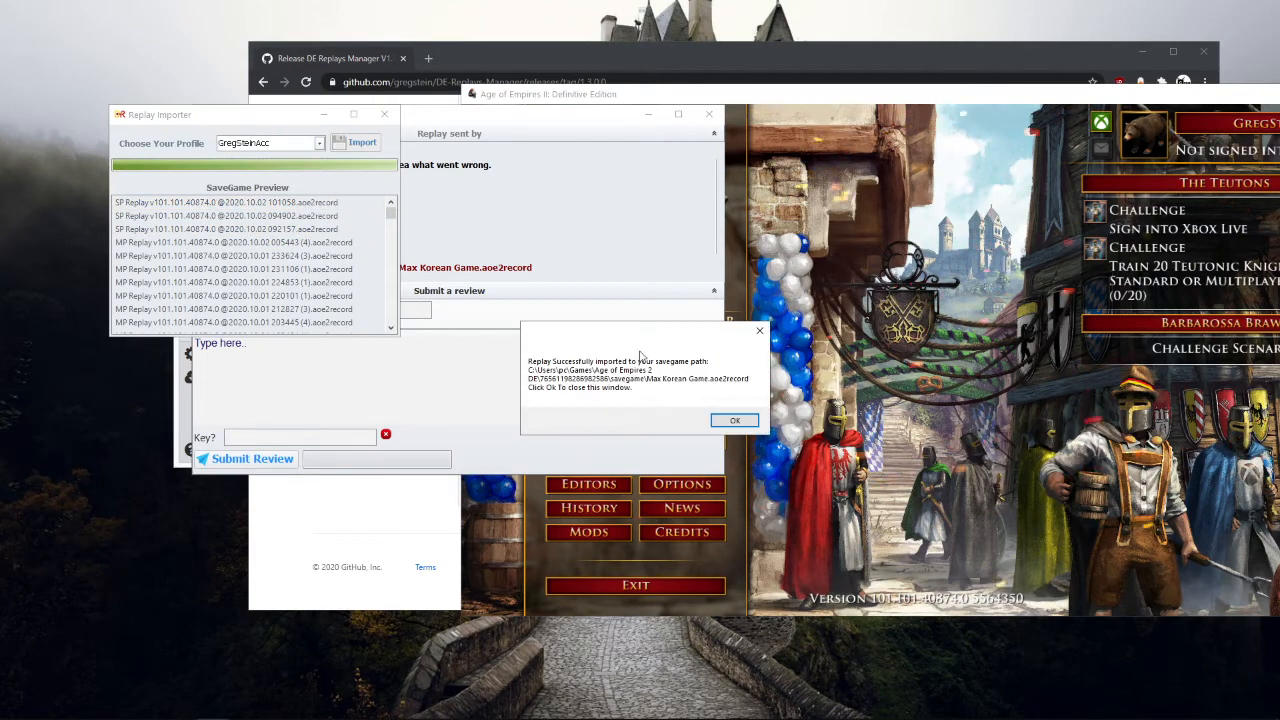
{"action": "left_click", "coordinate": [734, 419]}
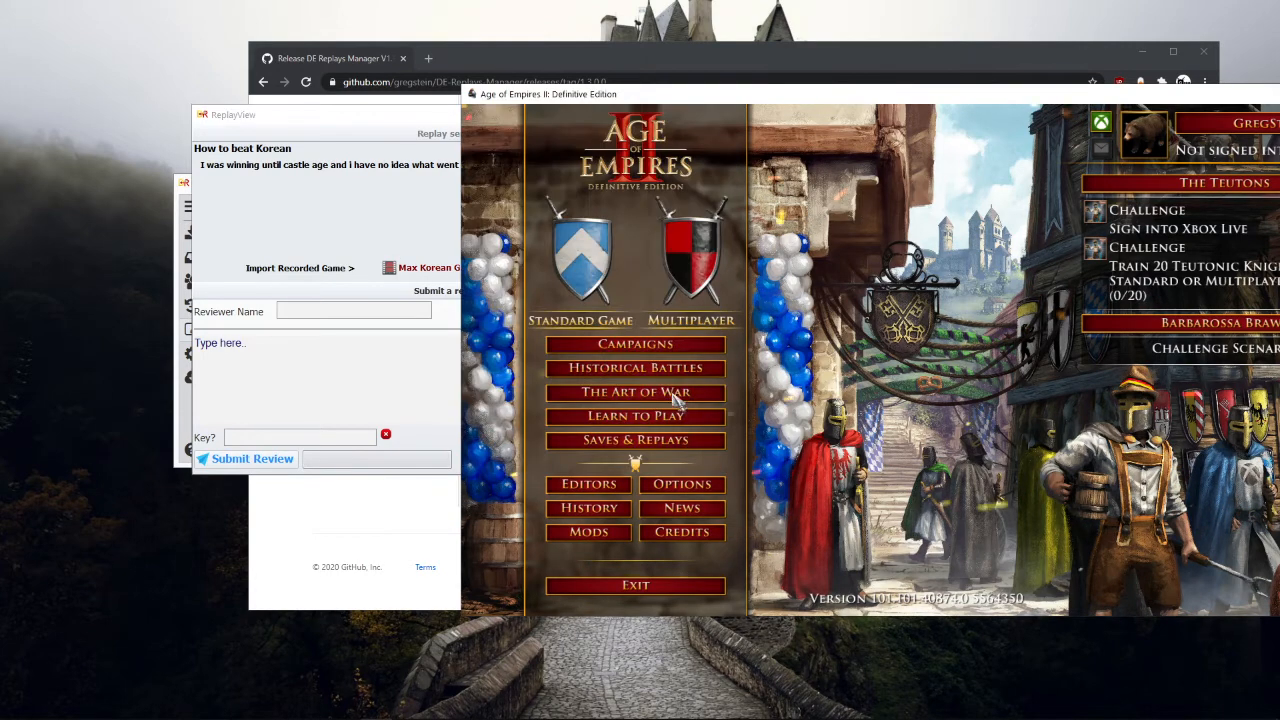
Go to the Replays tab under Saves & Replays and load Max Korean Game
{"action": "left_click", "coordinate": [635, 440]}
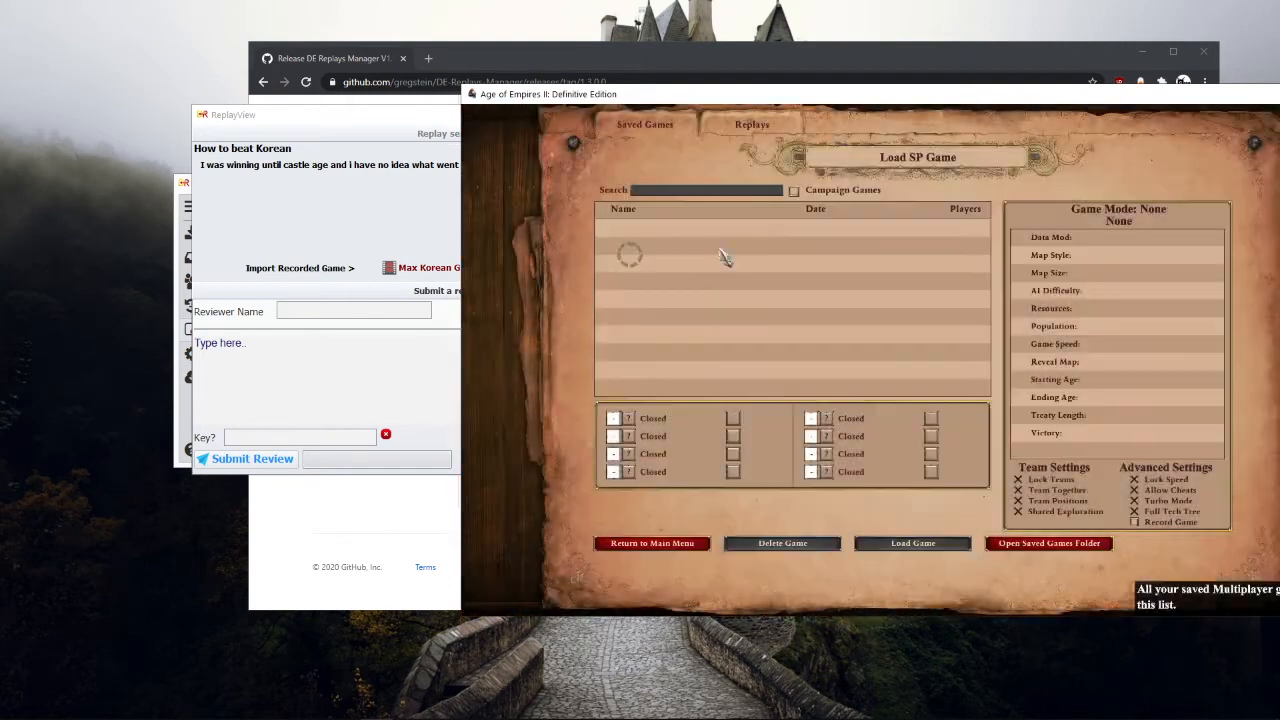
{"action": "left_click", "coordinate": [751, 124]}
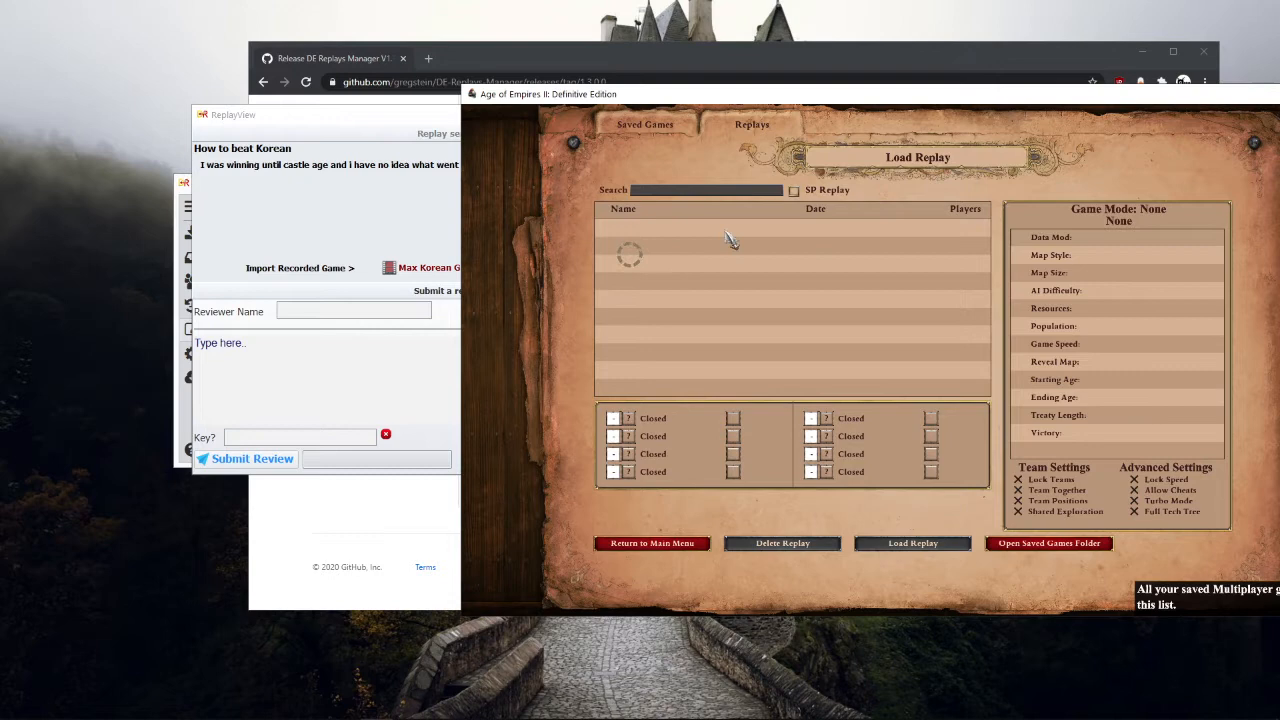
{"action": "left_click", "coordinate": [645, 124]}
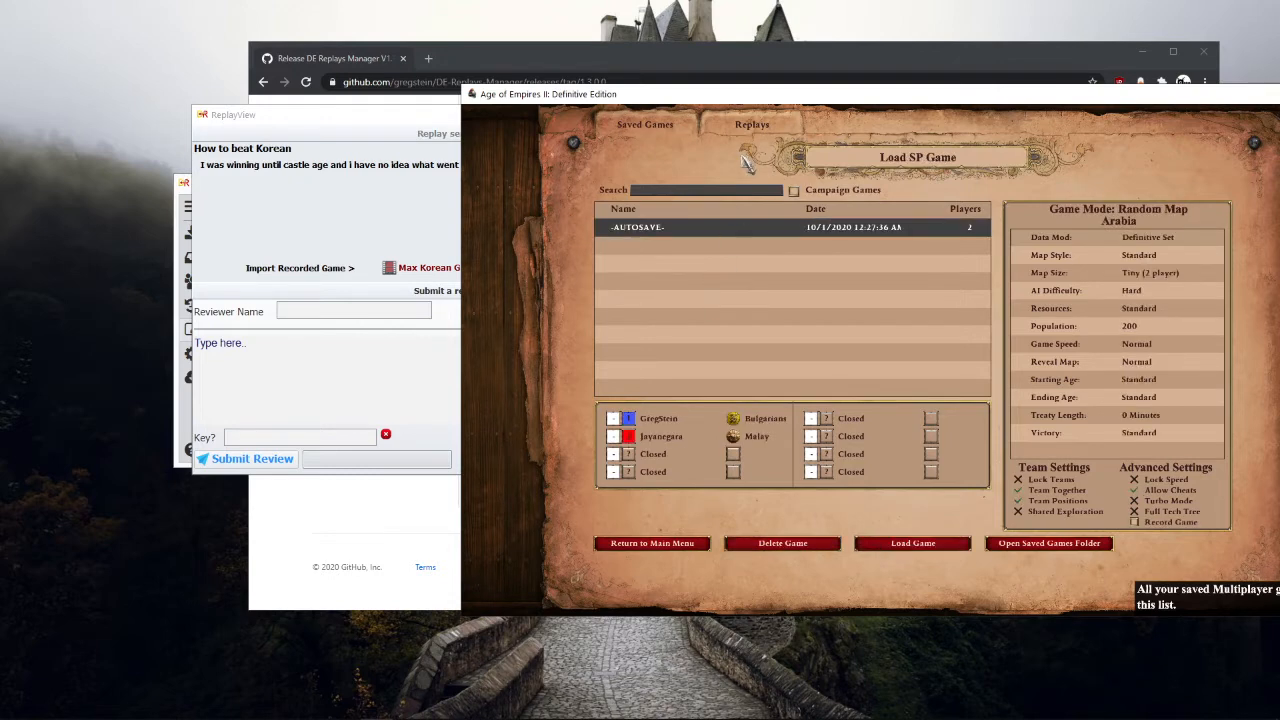
{"action": "left_click", "coordinate": [751, 124]}
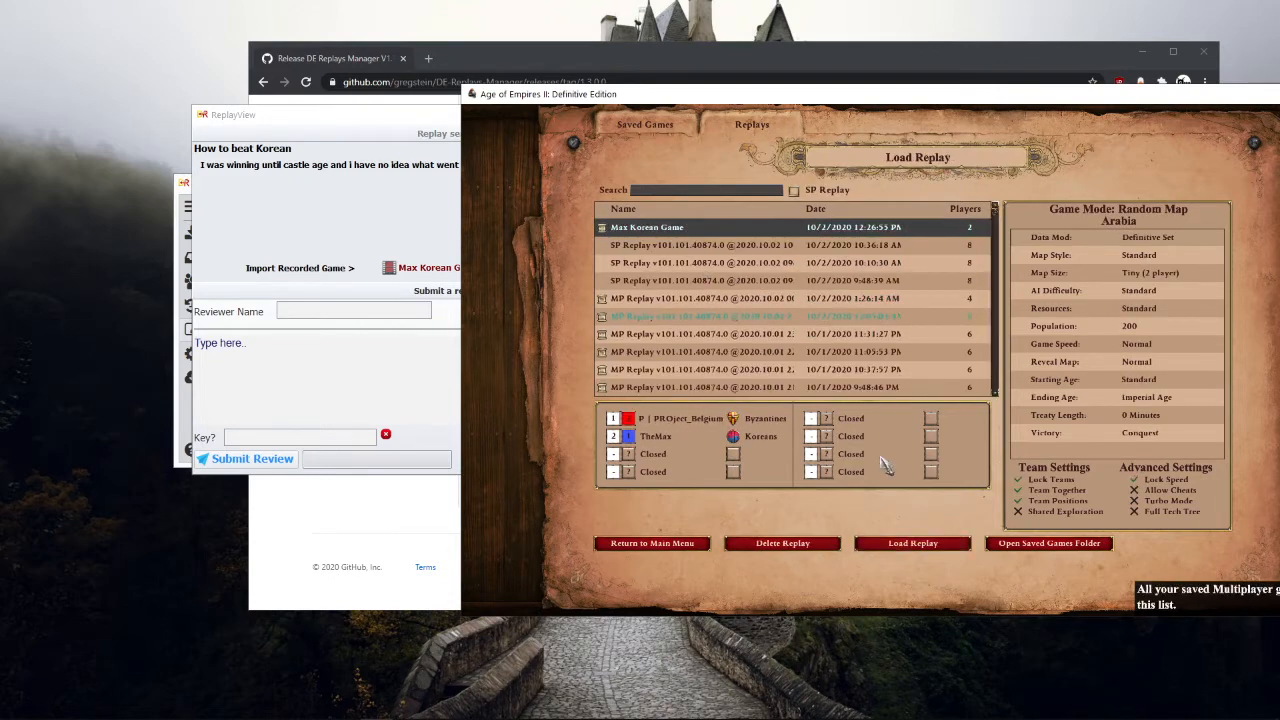
{"action": "left_click", "coordinate": [911, 542]}
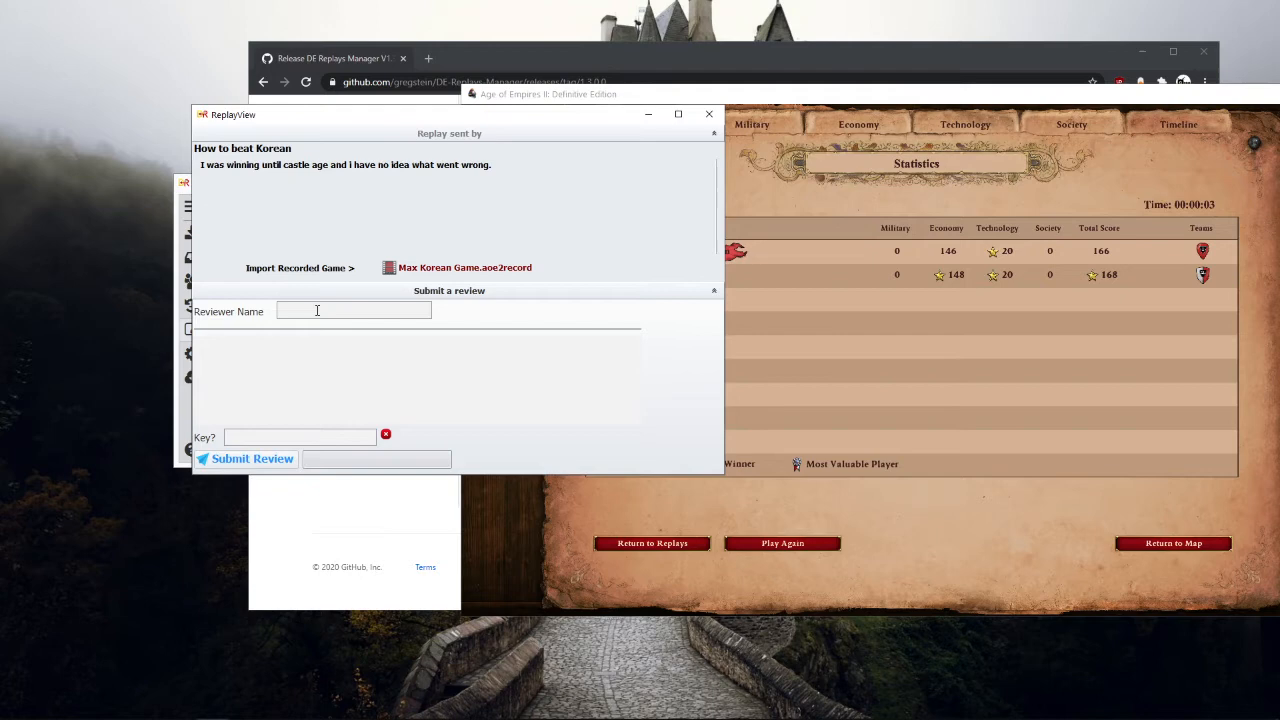
Post a review as Greg: 'You need to make army in Castle Age as you boom'
{"action": "type", "text": "Greg"}
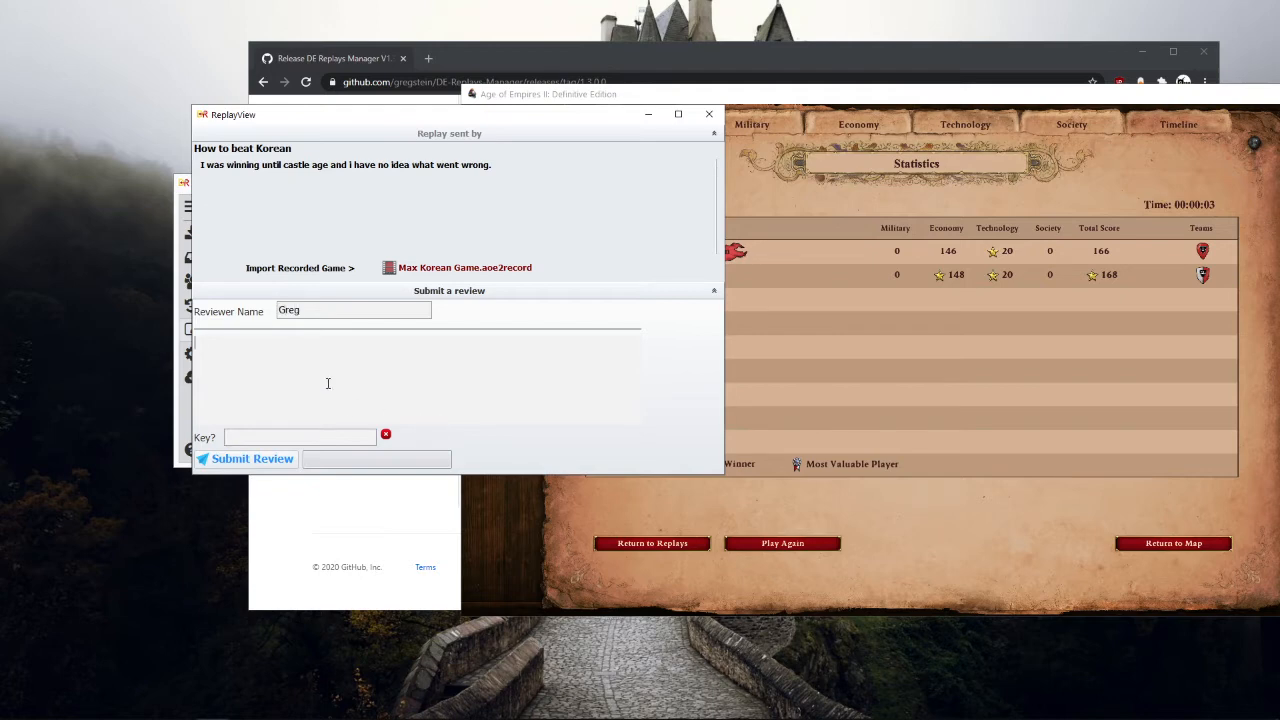
{"action": "type", "text": "You need"}
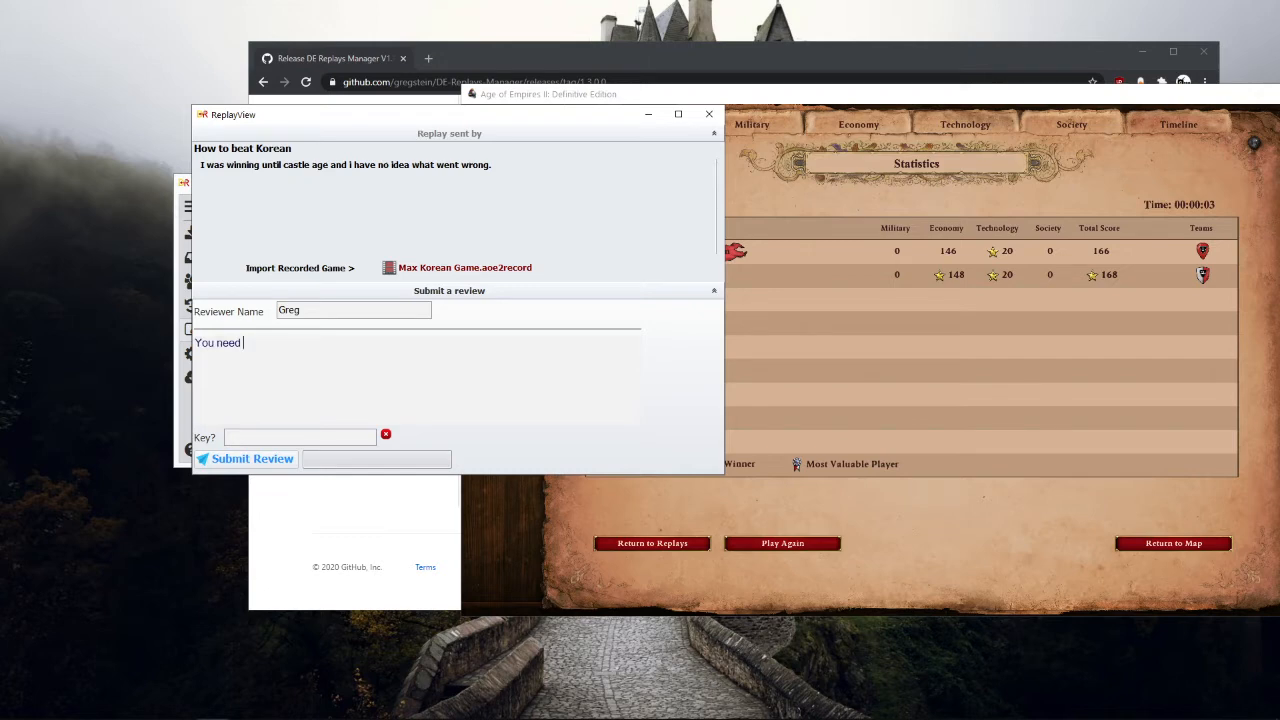
{"action": "type", "text": "to"}
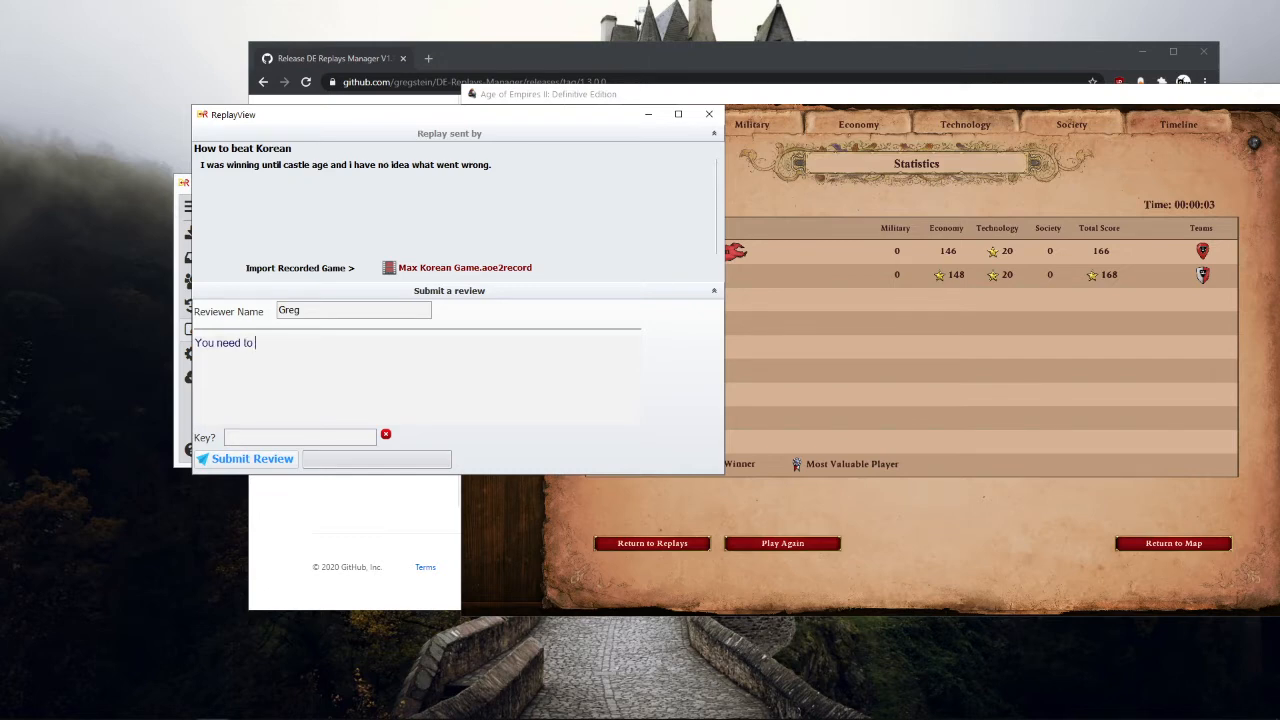
{"action": "type", "text": "make army a castle age"}
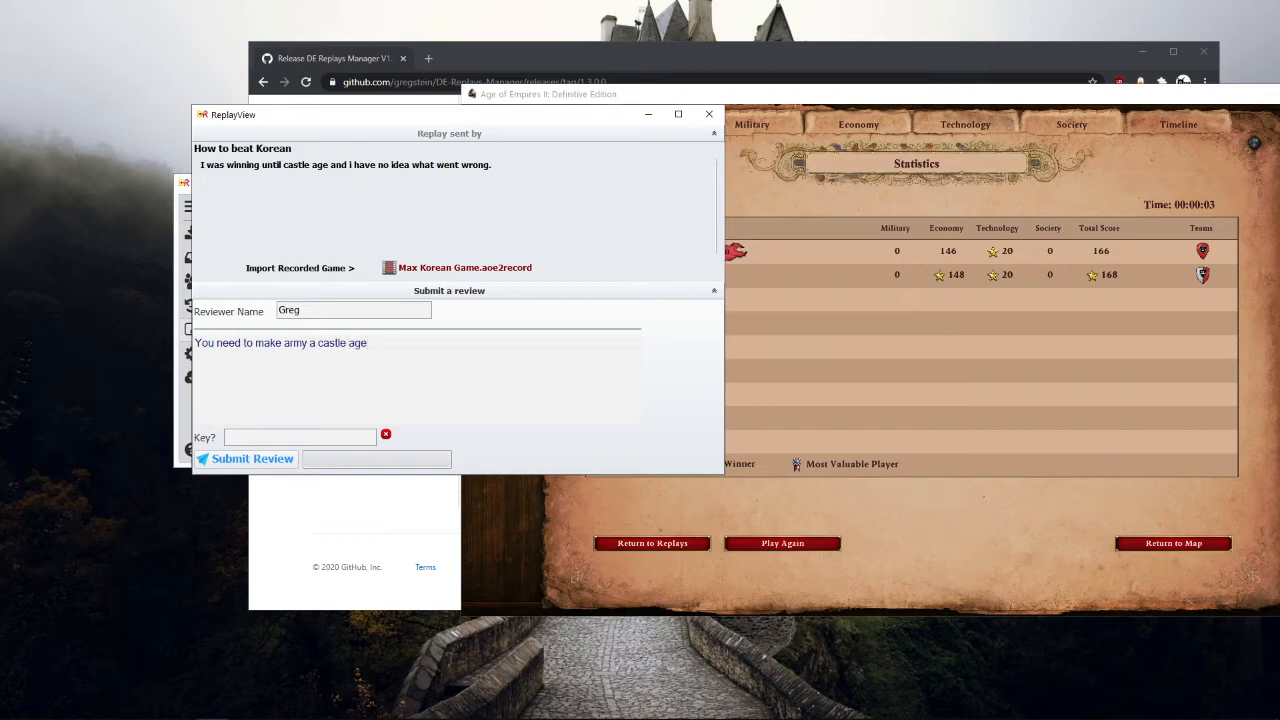
{"action": "type", "text": "as you"}
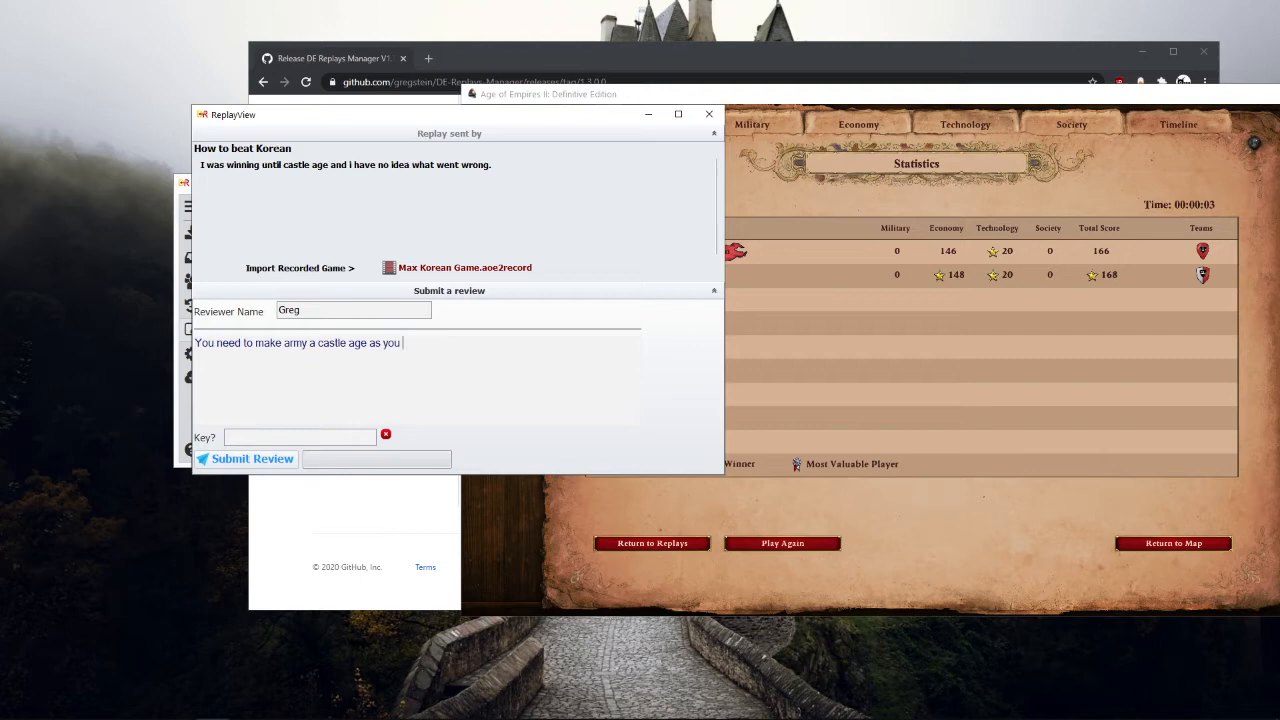
{"action": "type", "text": "boom."}
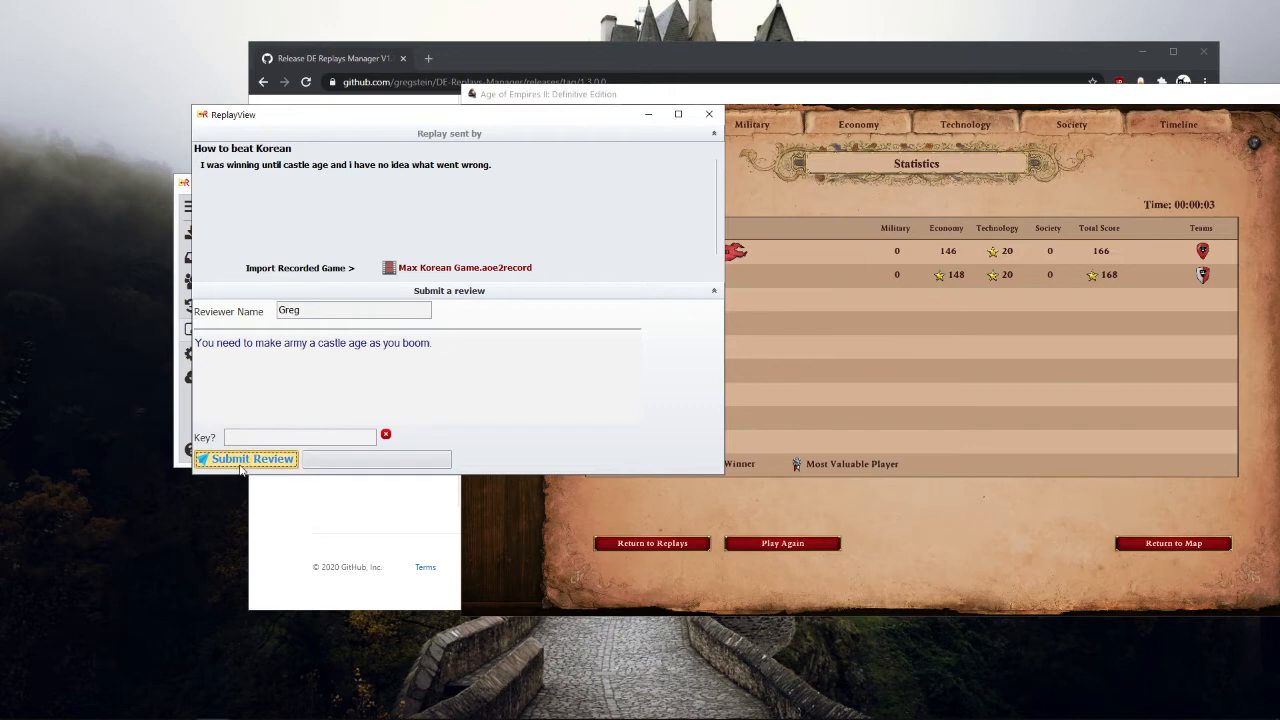
{"action": "left_click", "coordinate": [252, 458]}
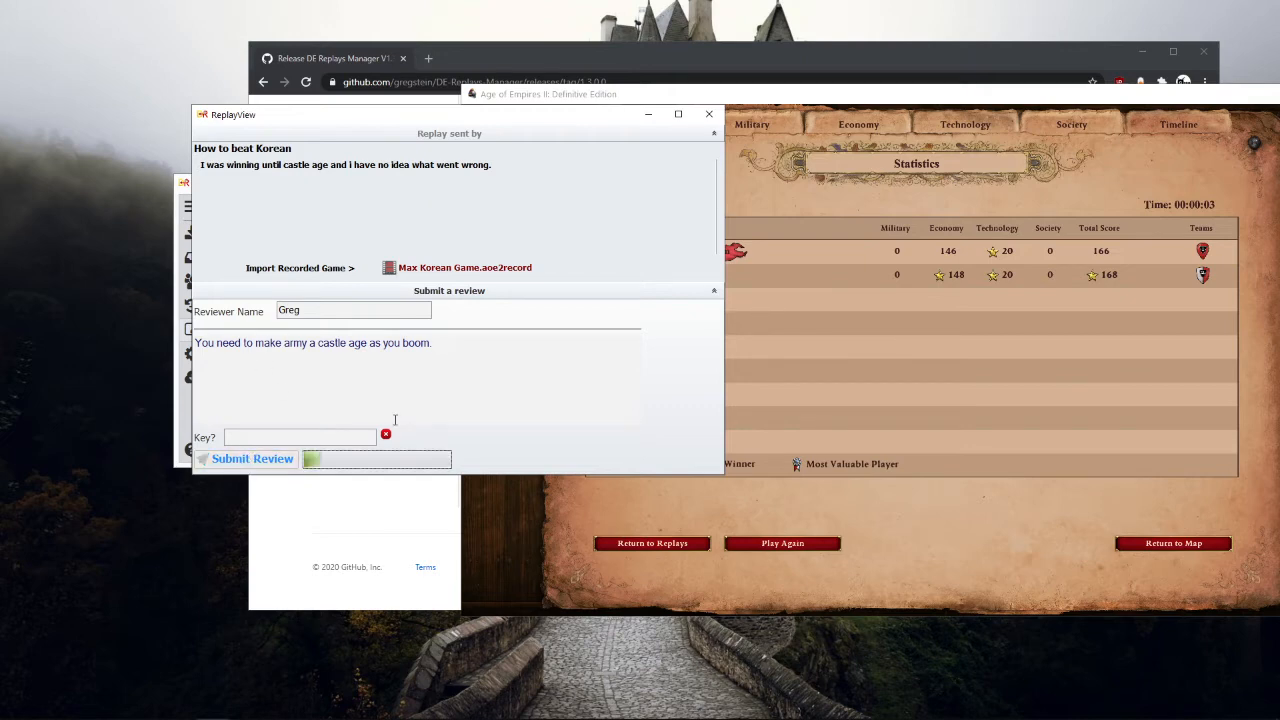
{"action": "left_click", "coordinate": [252, 458]}
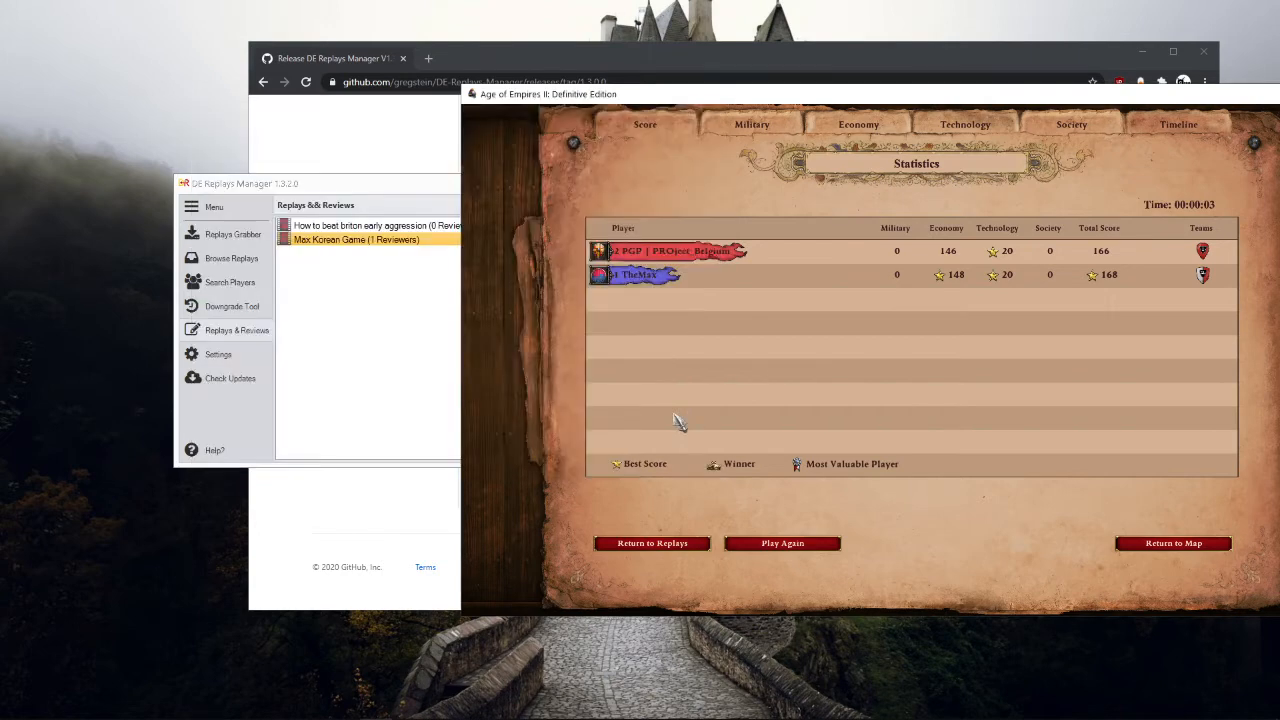
Reload Max Korean Game to list reviewers James and Greg, opening and closing both reviews
{"action": "left_click", "coordinate": [237, 330]}
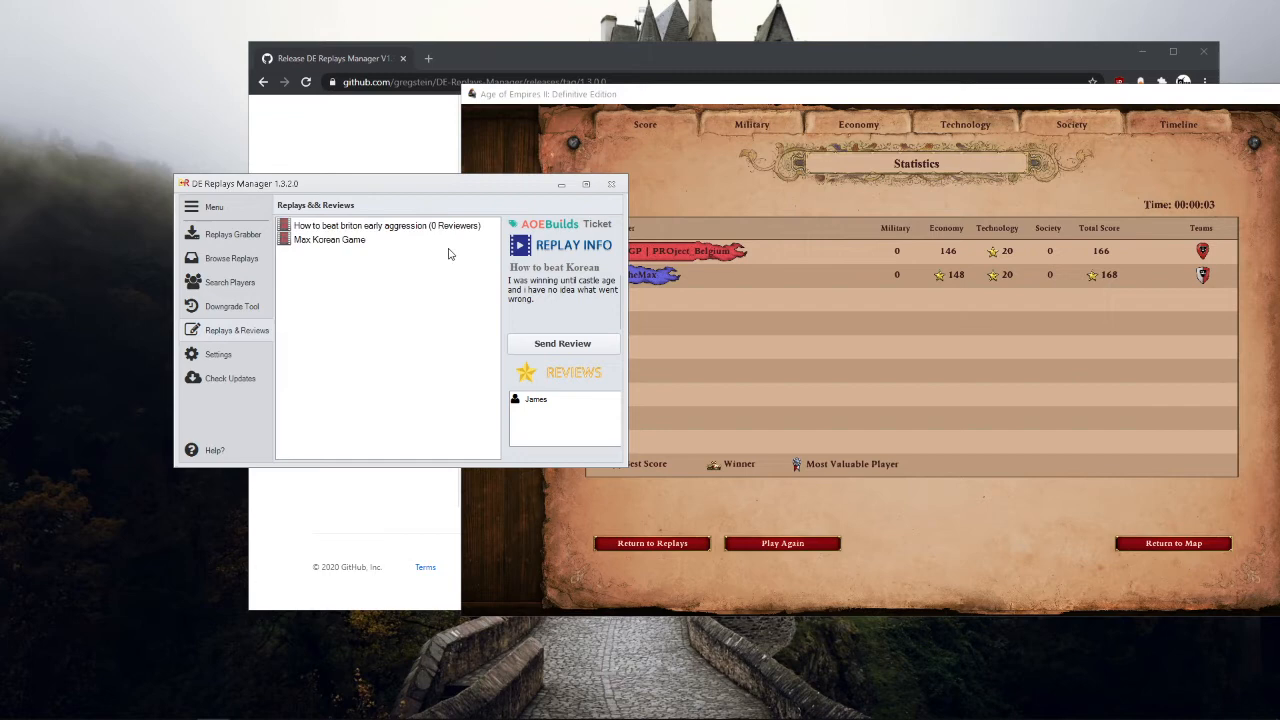
{"action": "left_click", "coordinate": [370, 240]}
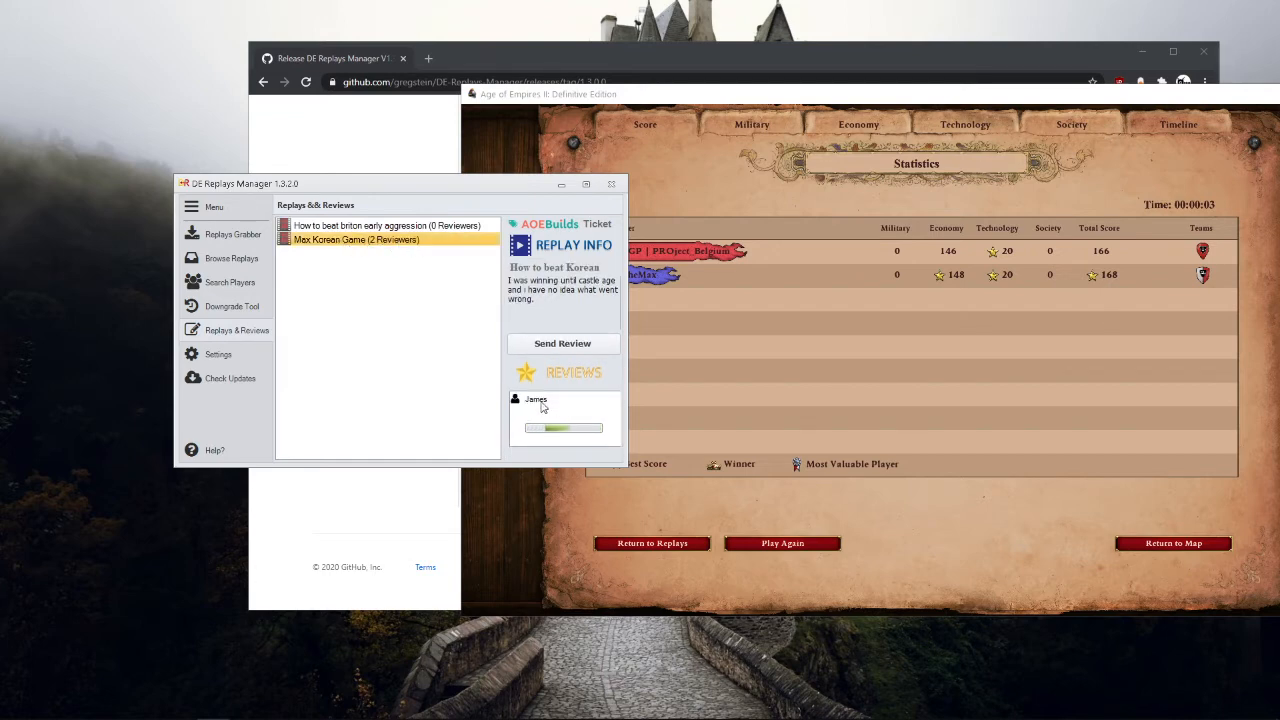
{"action": "left_click", "coordinate": [535, 399]}
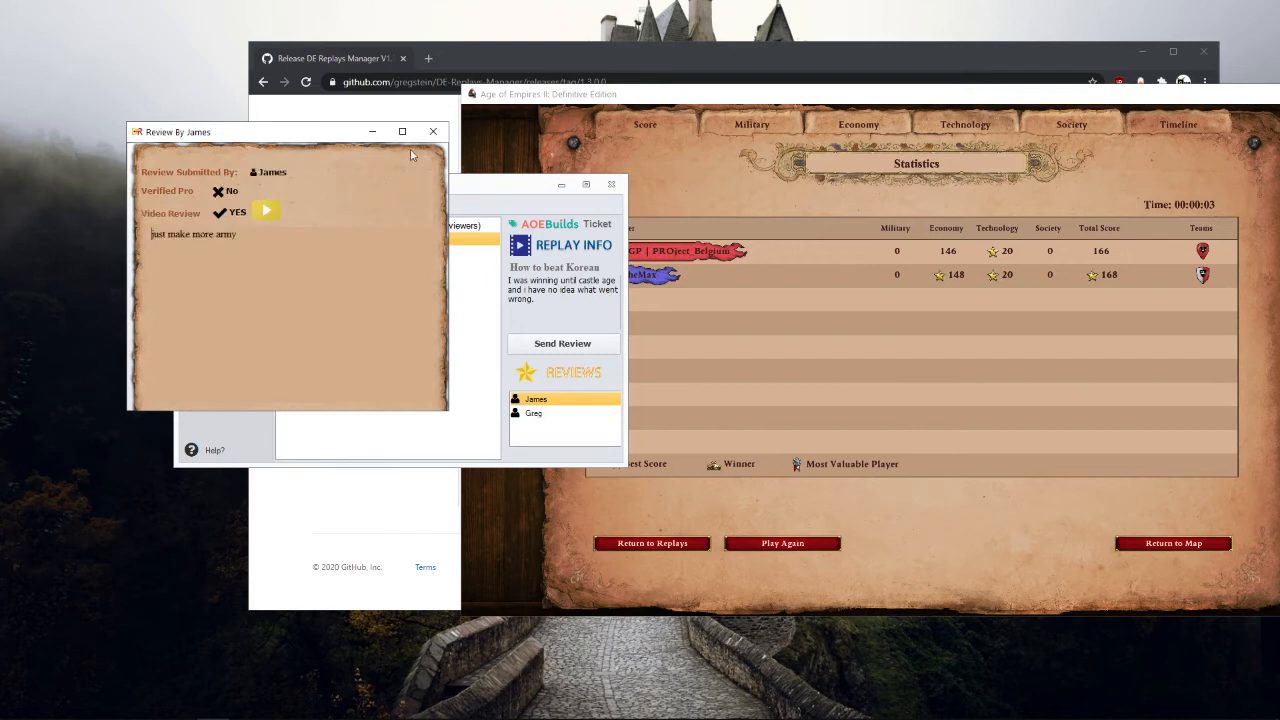
{"action": "left_click", "coordinate": [432, 131]}
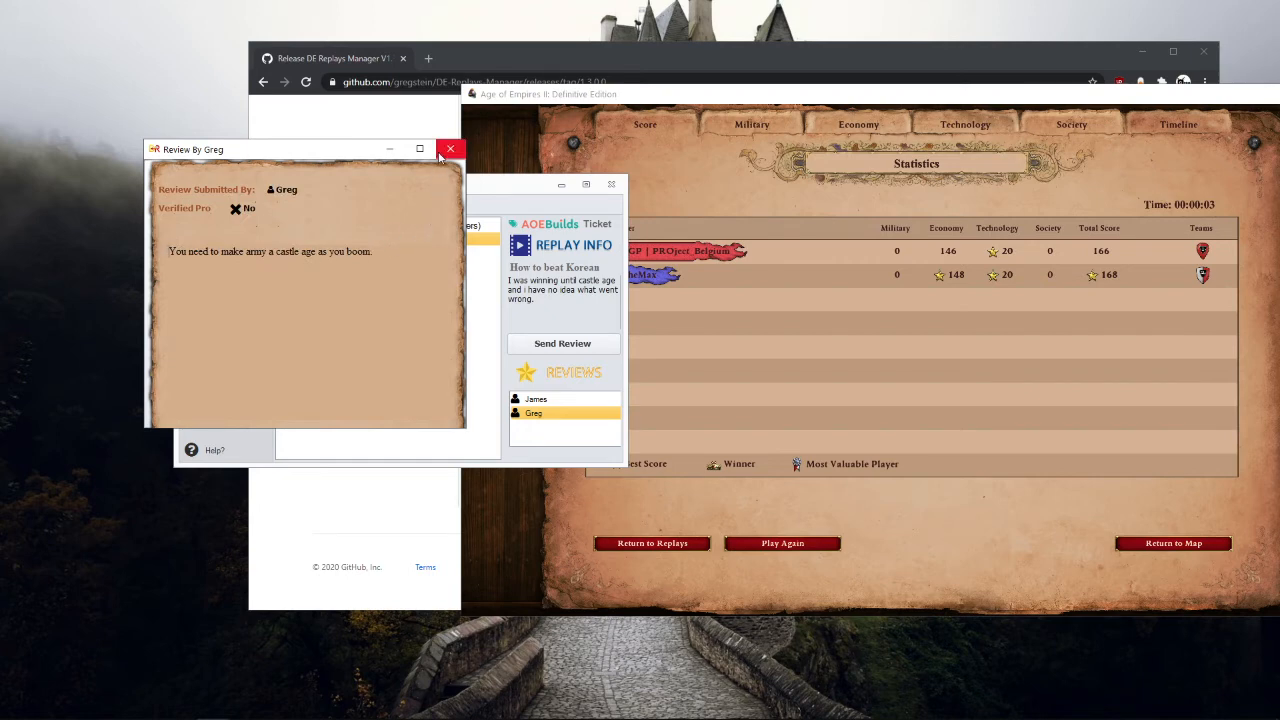
{"action": "left_click", "coordinate": [450, 148]}
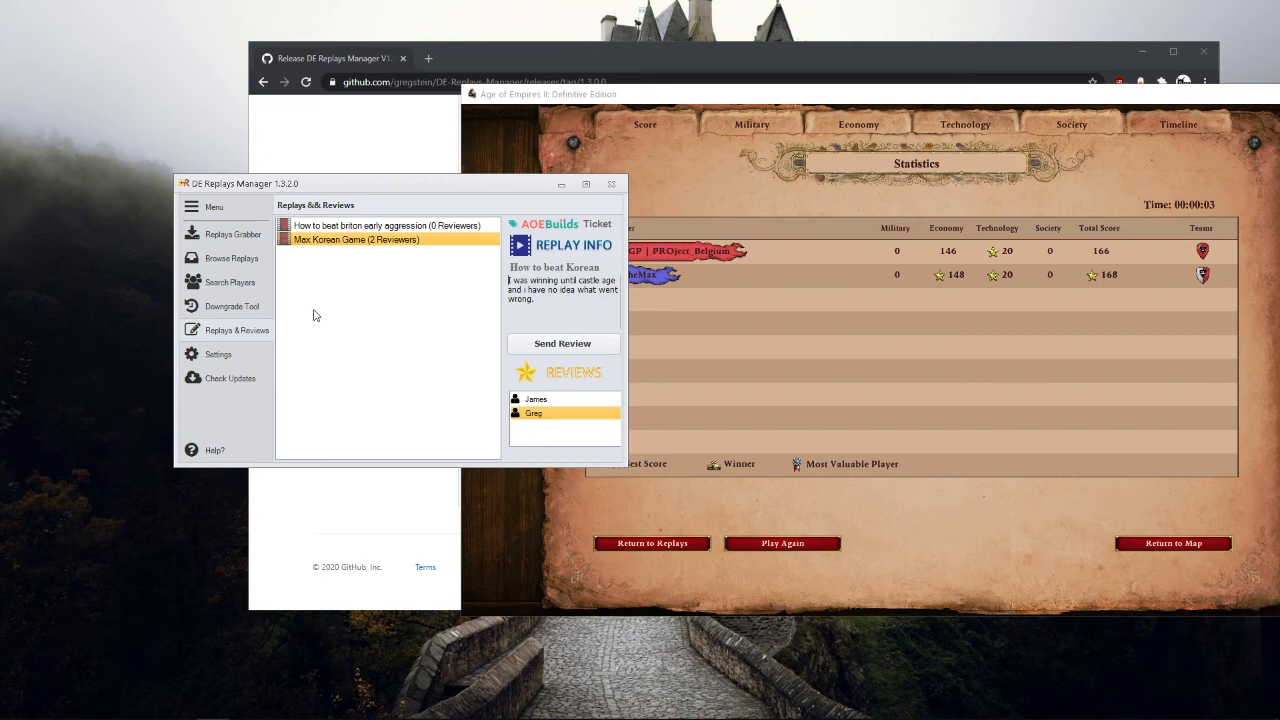